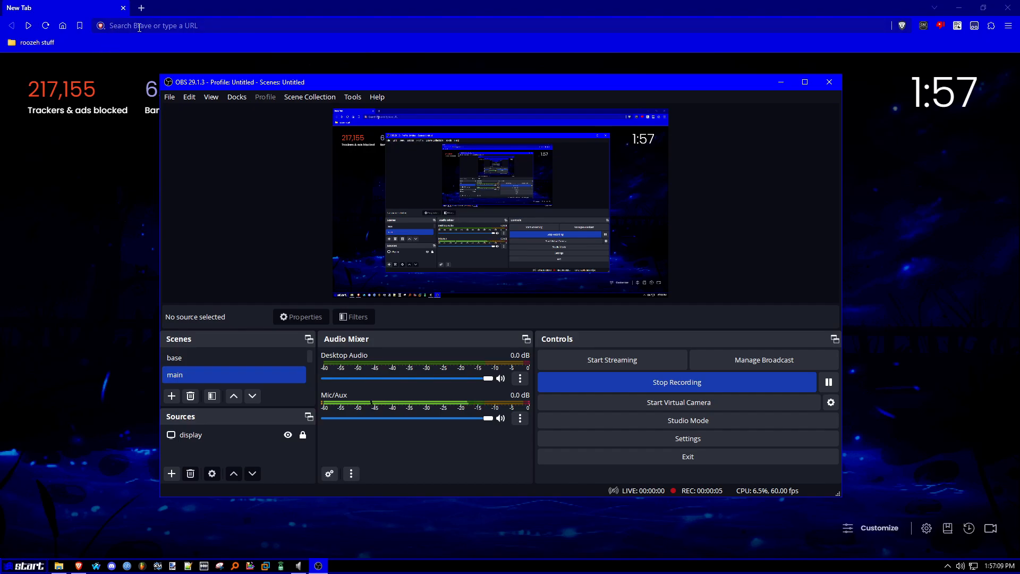
Download the LZDoom Windows 64-bit zip from zdoom.org's downloads page and open it
text(zdoom.org/wiki/MAPINFO)
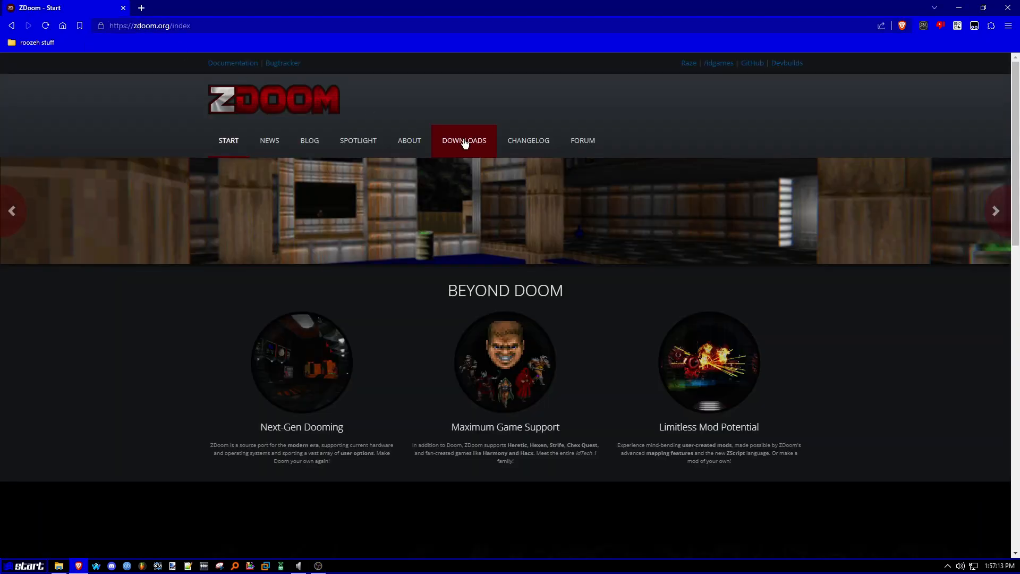
click(465, 141)
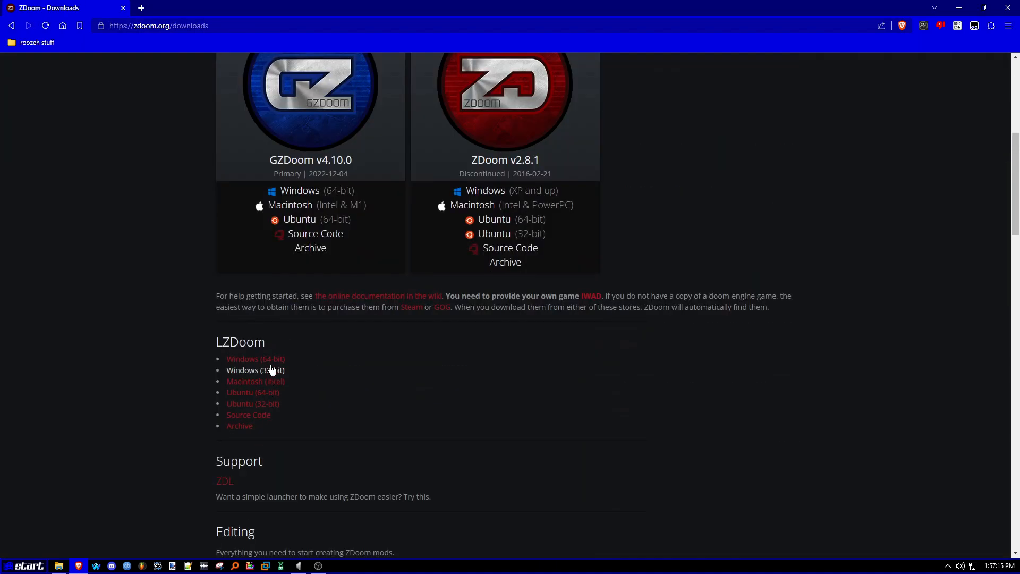
mouse_move(254, 358)
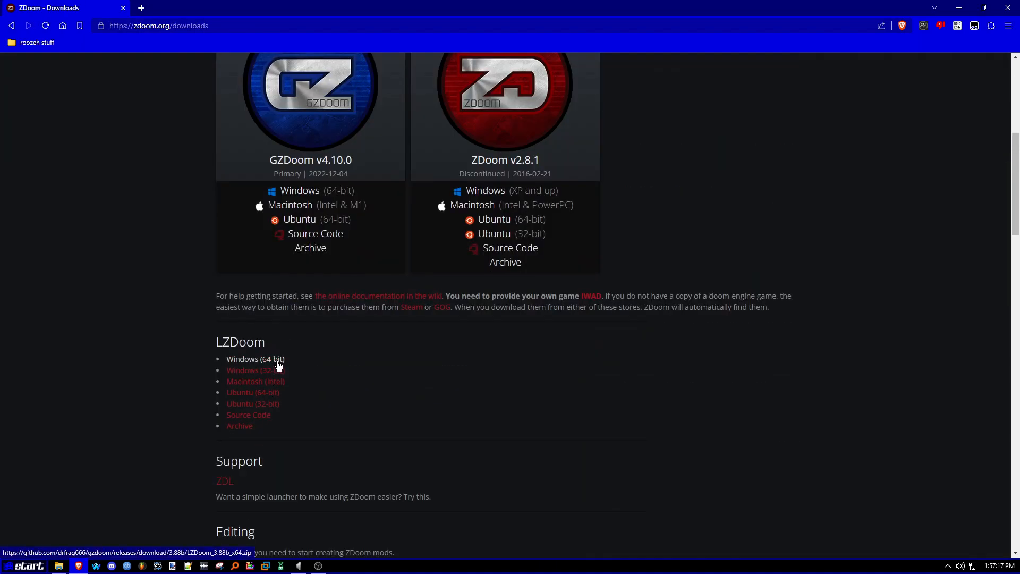
mouse_move(628, 233)
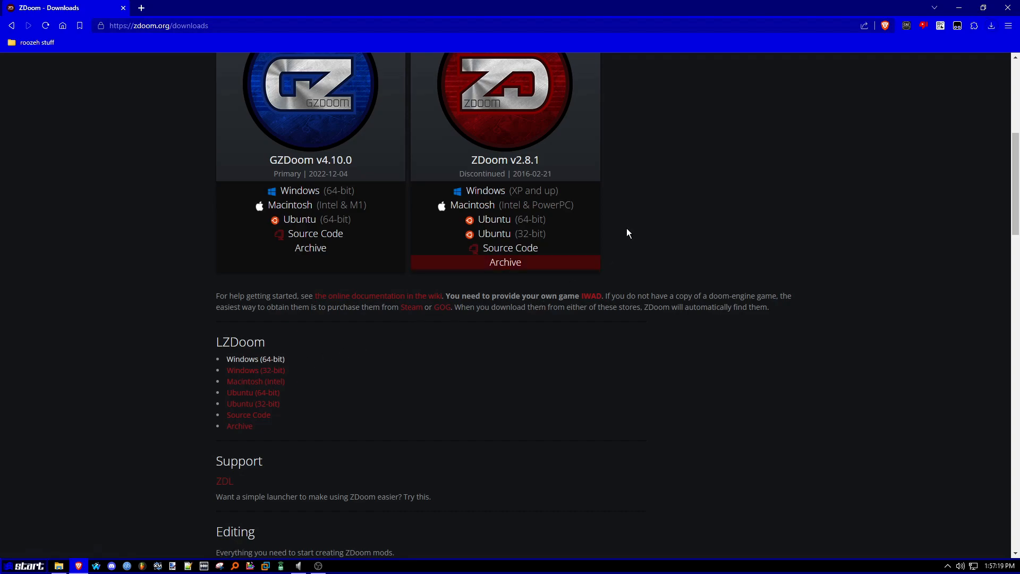
click(991, 25)
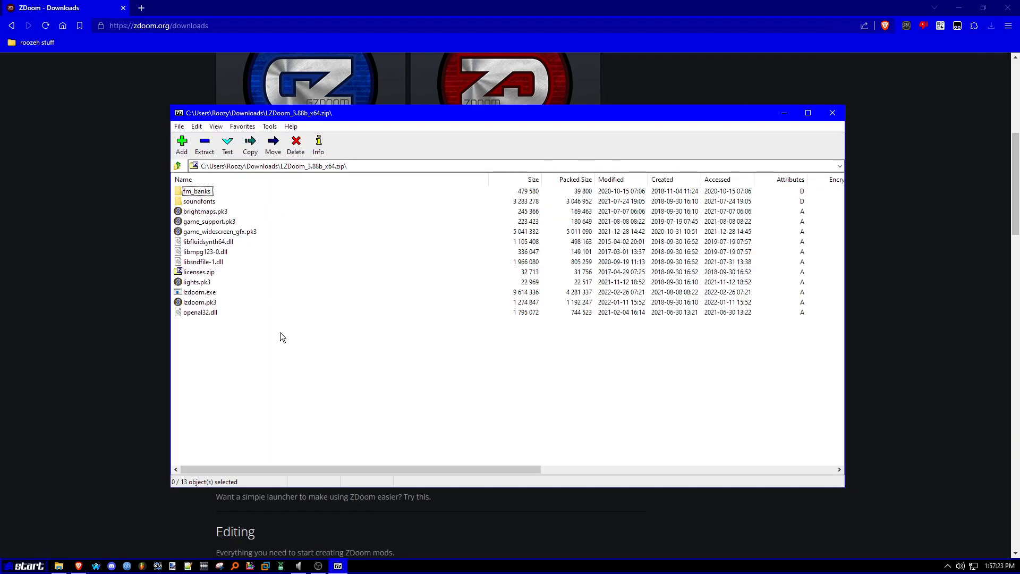
Browse into the extracted LZDoom_3.88b_x64 folder in Downloads listing lzdoom.exe
click(178, 165)
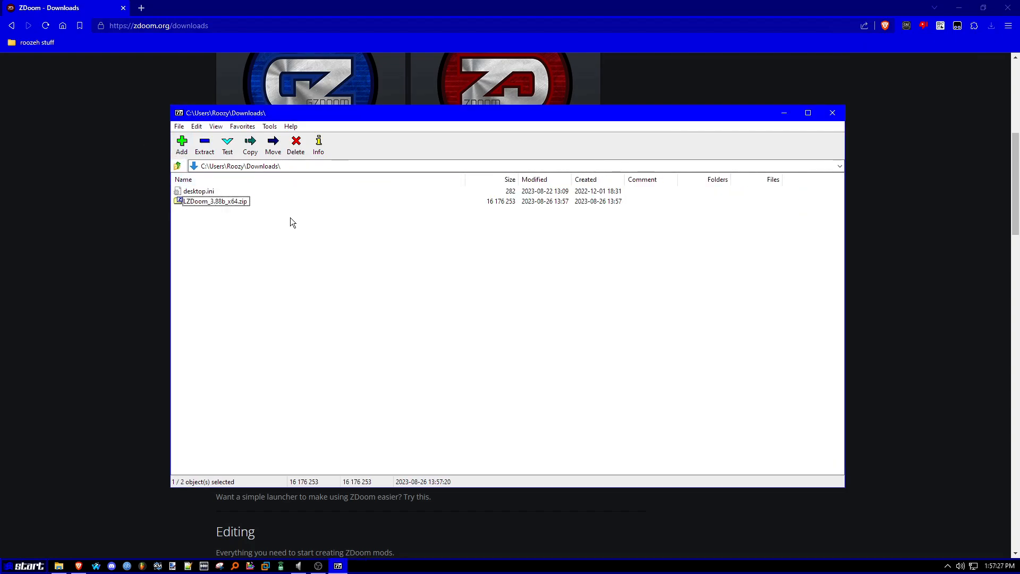
double_click(216, 201)
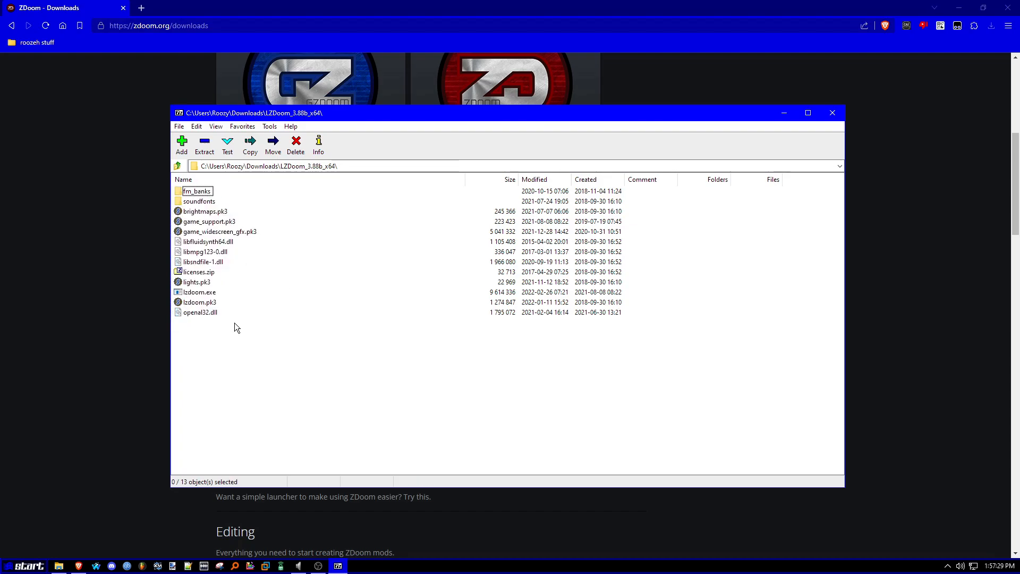
mouse_move(197, 201)
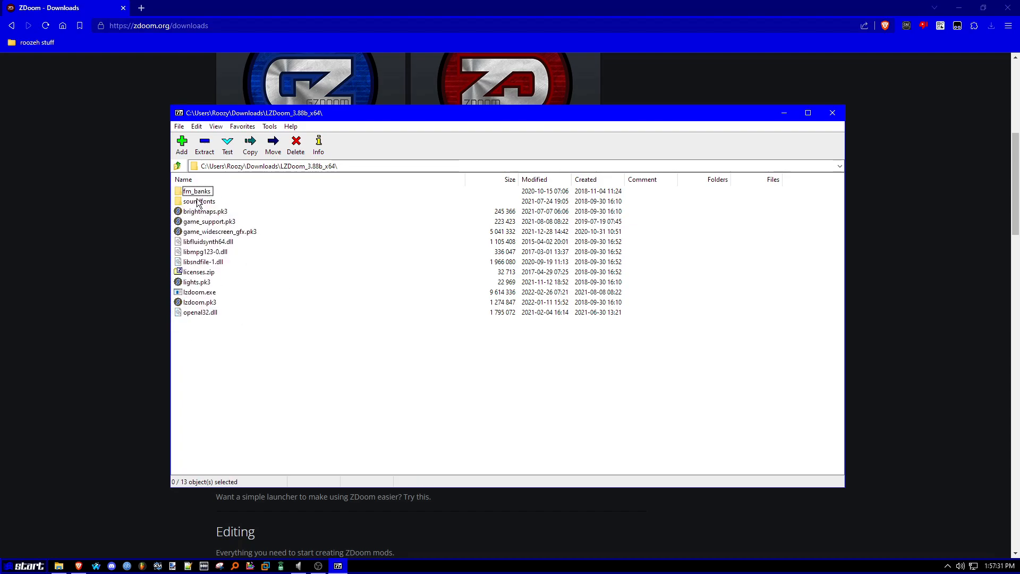
mouse_move(220, 227)
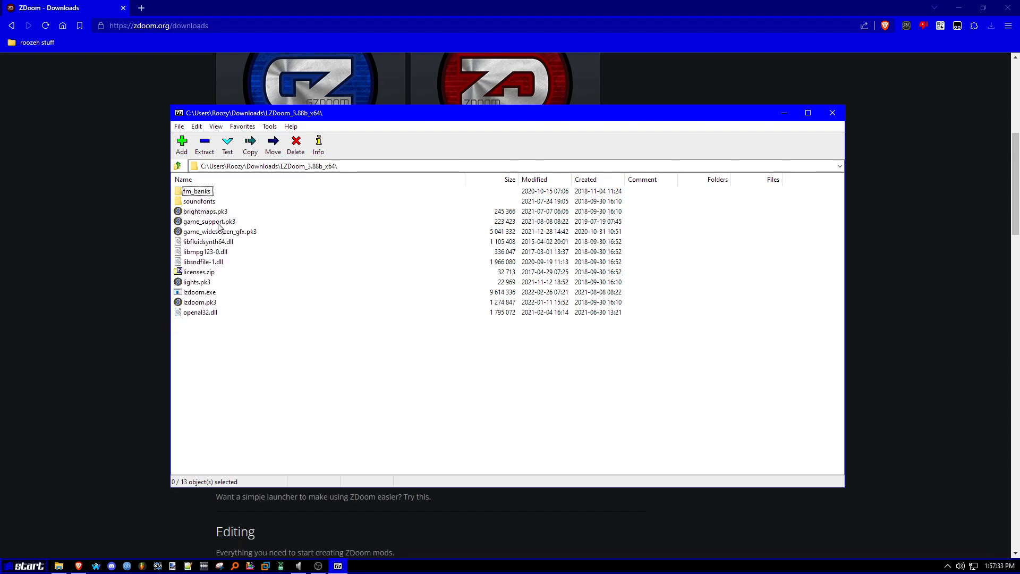
mouse_move(274, 264)
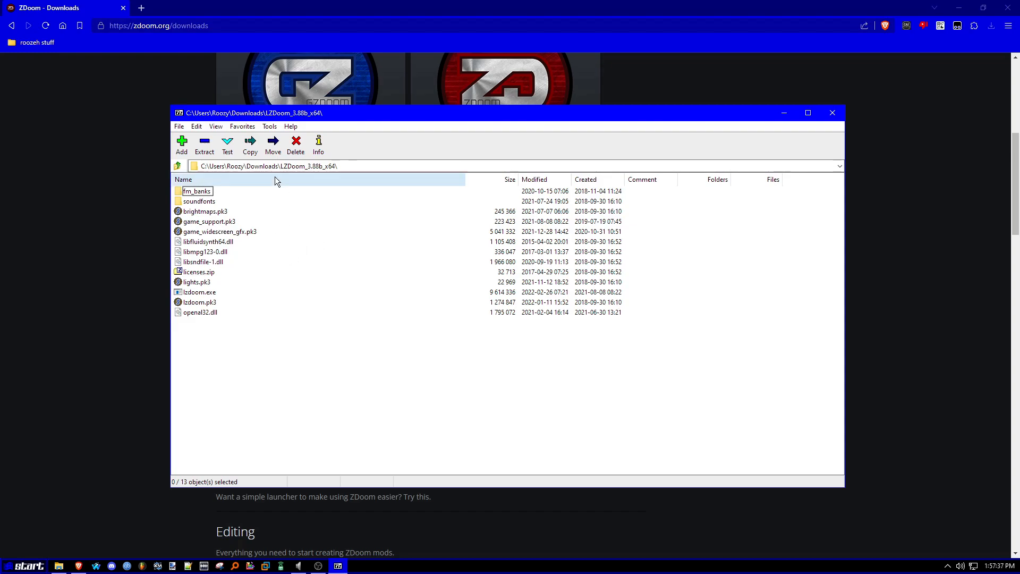
mouse_move(303, 205)
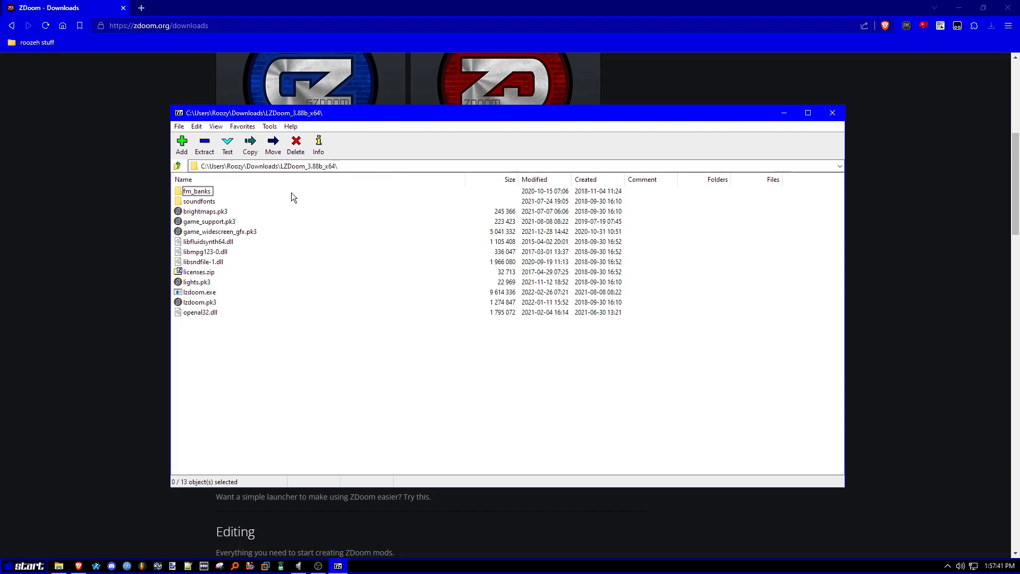
mouse_move(328, 248)
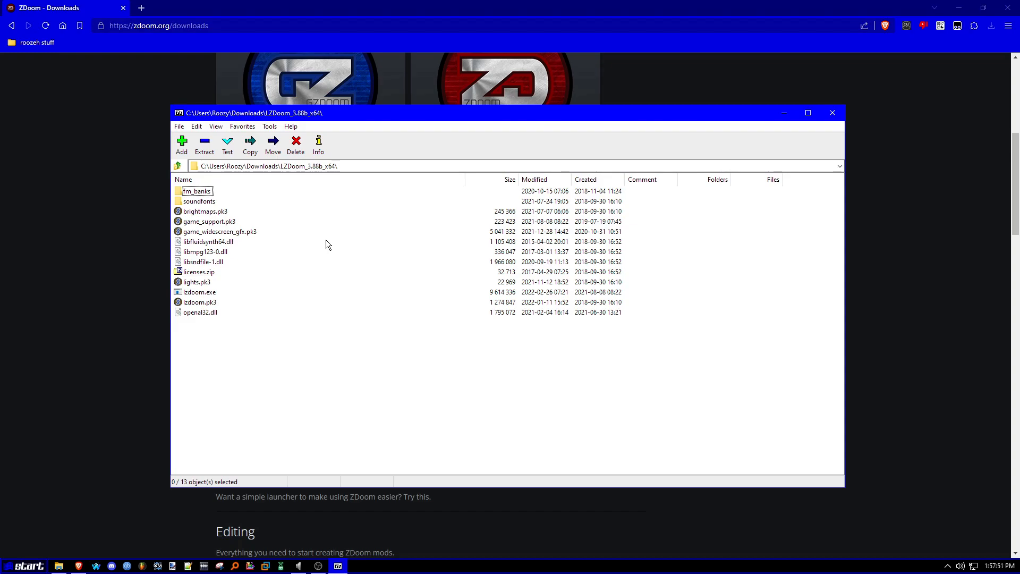
Reach the Freedoom download page on freedoom.github.io and download the Freedoom 0.12.1 zip
click(831, 113)
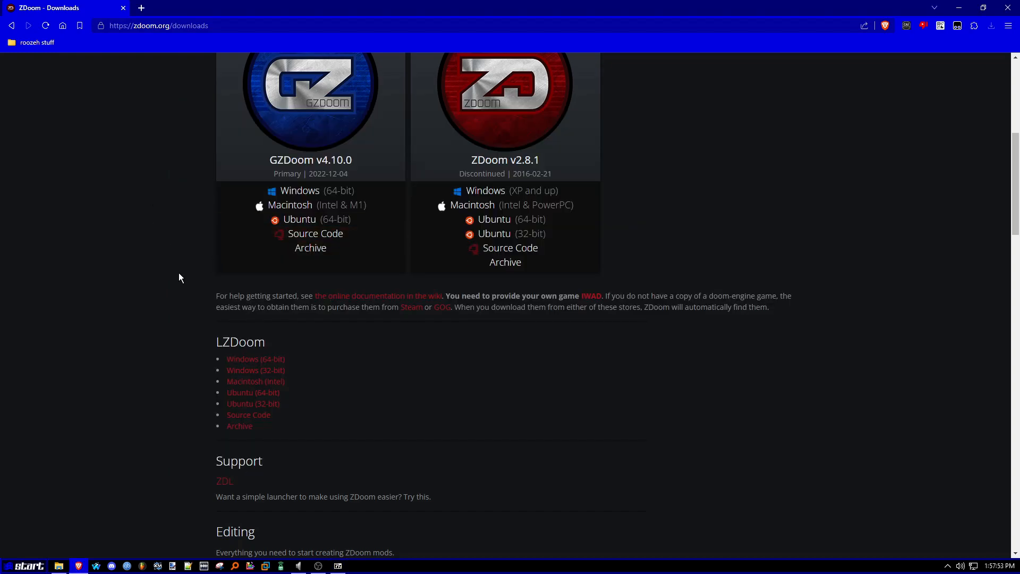
mouse_move(131, 47)
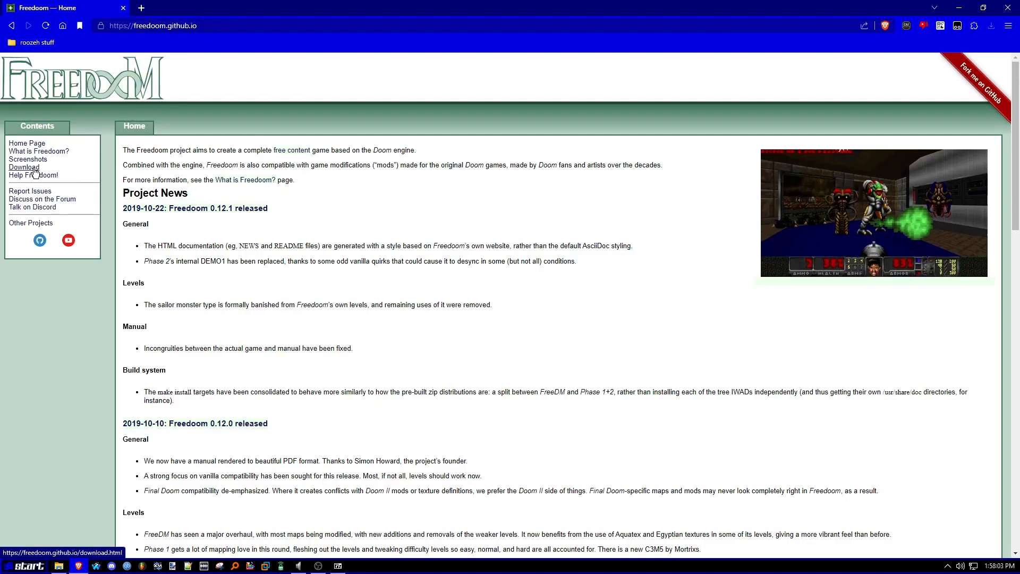
click(24, 167)
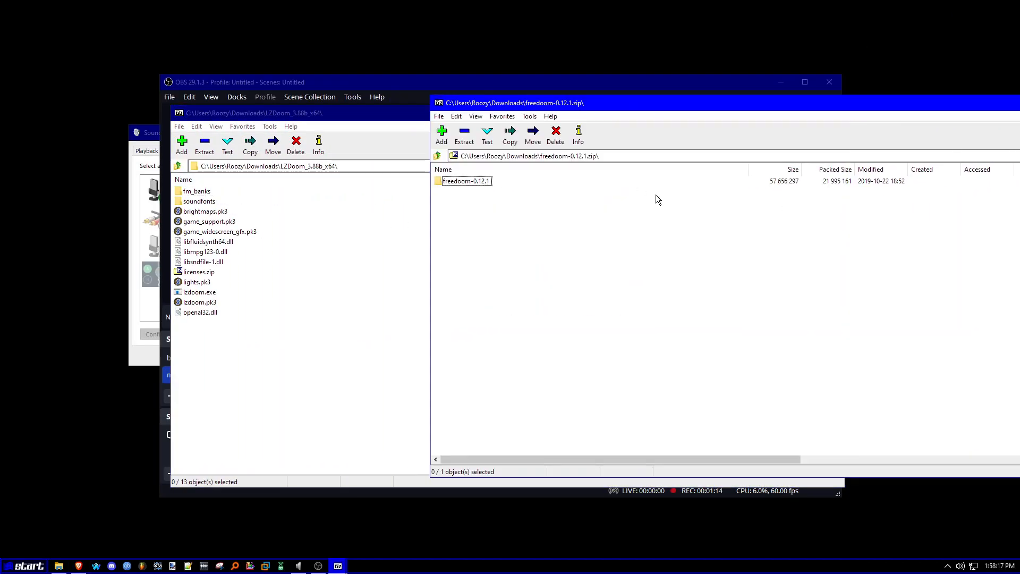
Browse into the freedoom-0.12.1 folder inside the archive to reach the Freedoom WADs
double_click(467, 181)
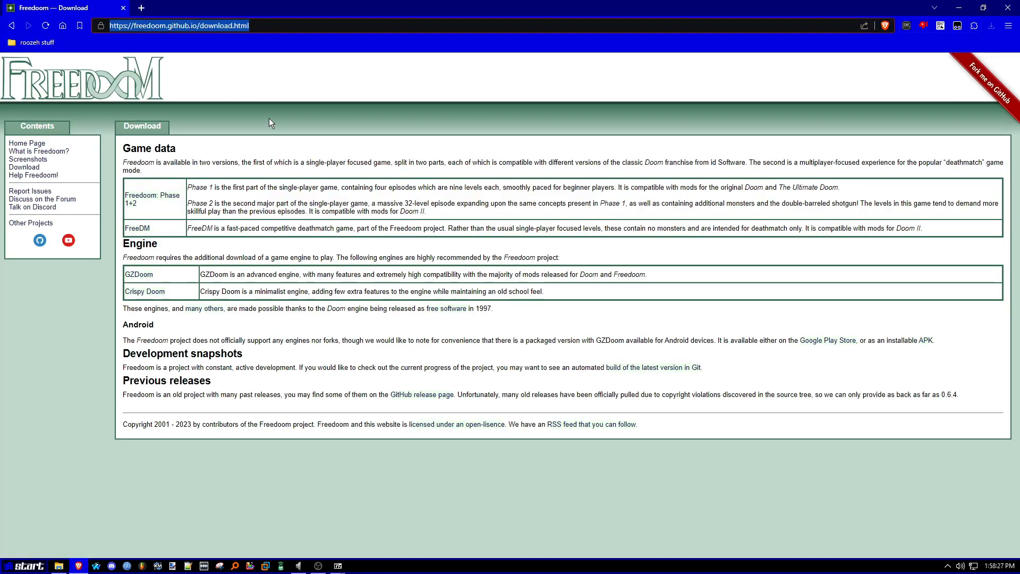
Search 'doom boy kisse' and reach the Boy Kissers V1 mod page via the uploader's mods
click(176, 26)
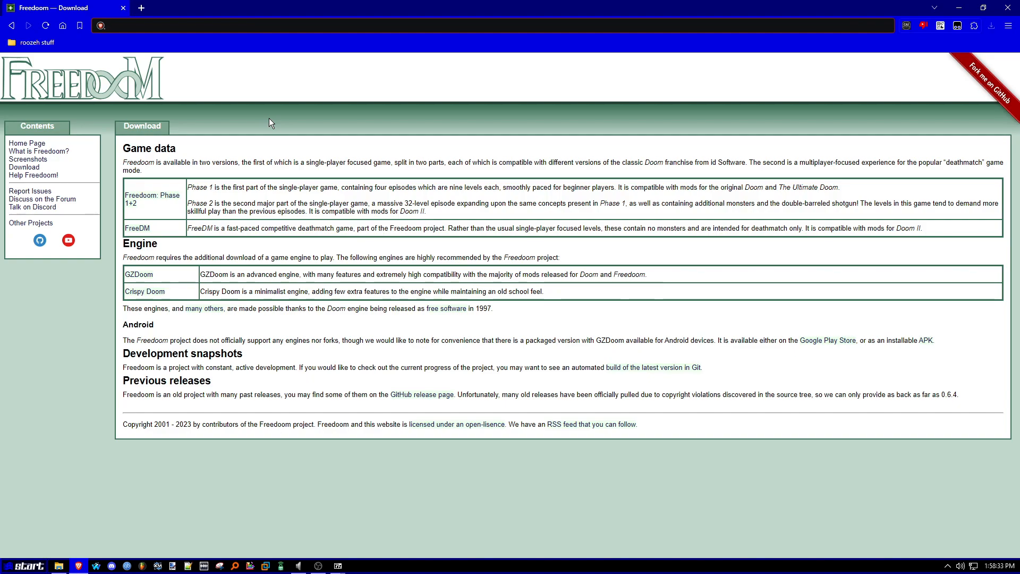
text(doom boy kisse)
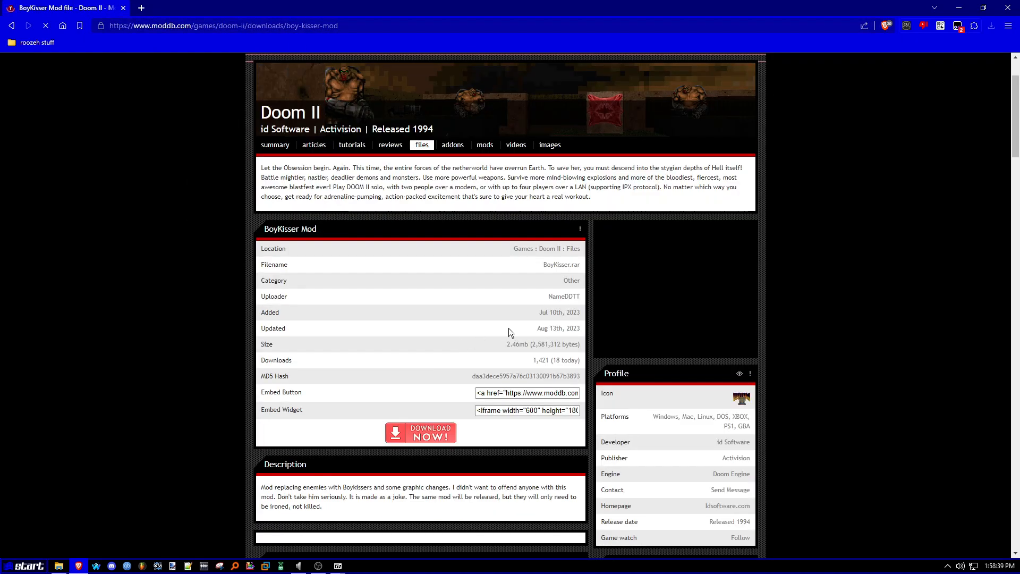
scroll(down, 3)
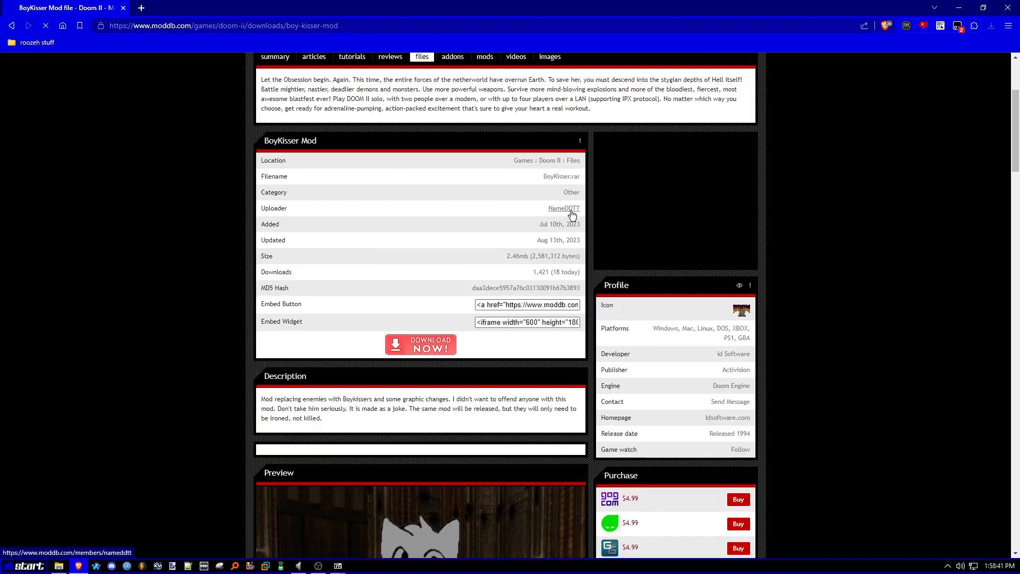
click(563, 207)
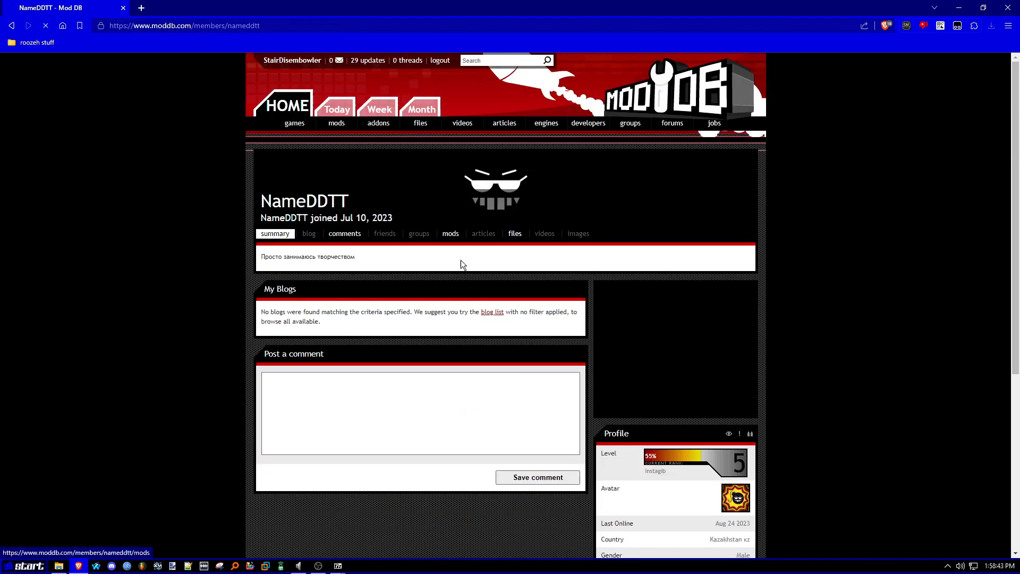
click(450, 234)
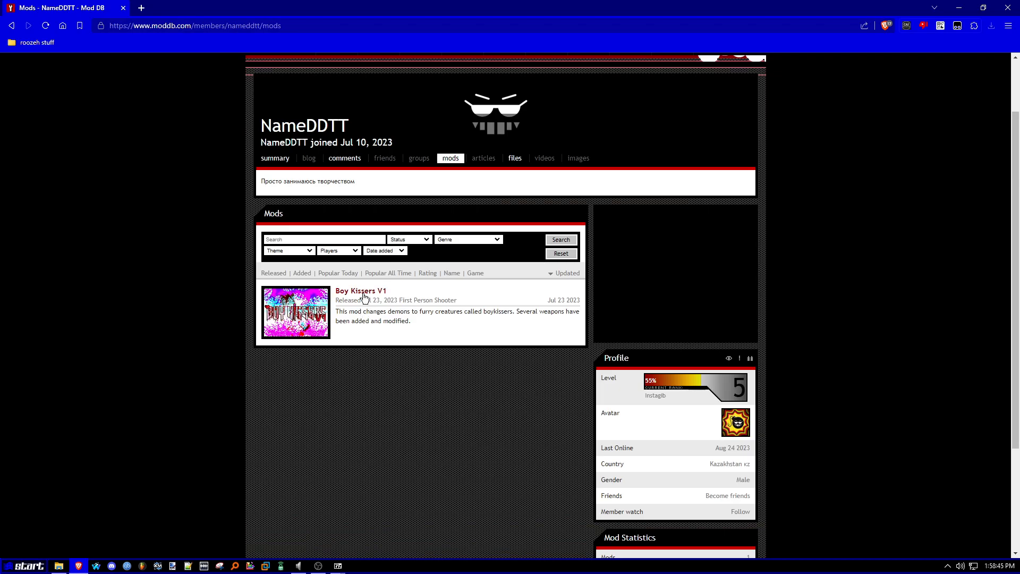
click(360, 290)
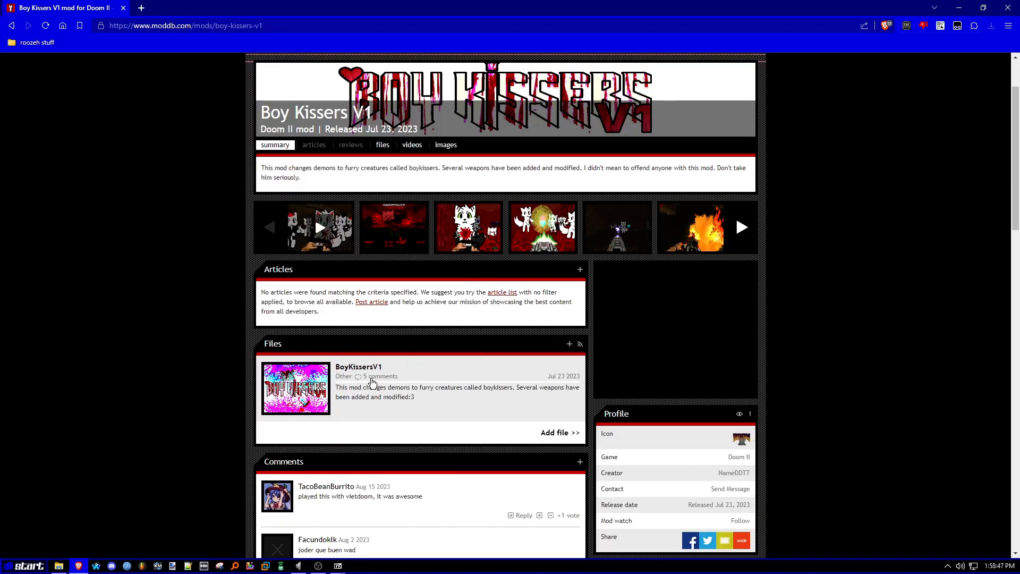
Download BoyKissersV1.1.rar from Mod DB and place BoyKisser.wad in the LZDoom folder
click(359, 367)
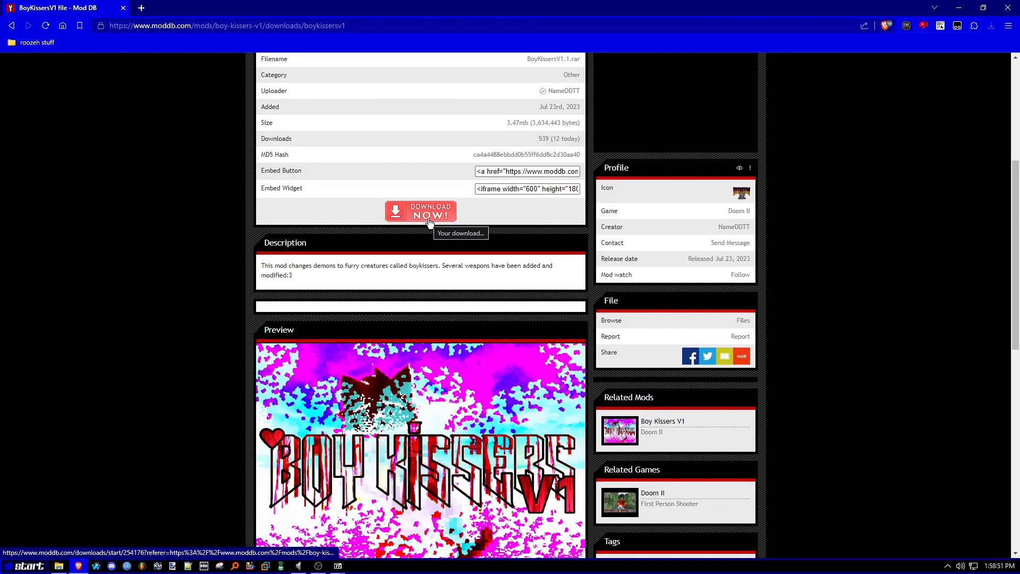
click(421, 210)
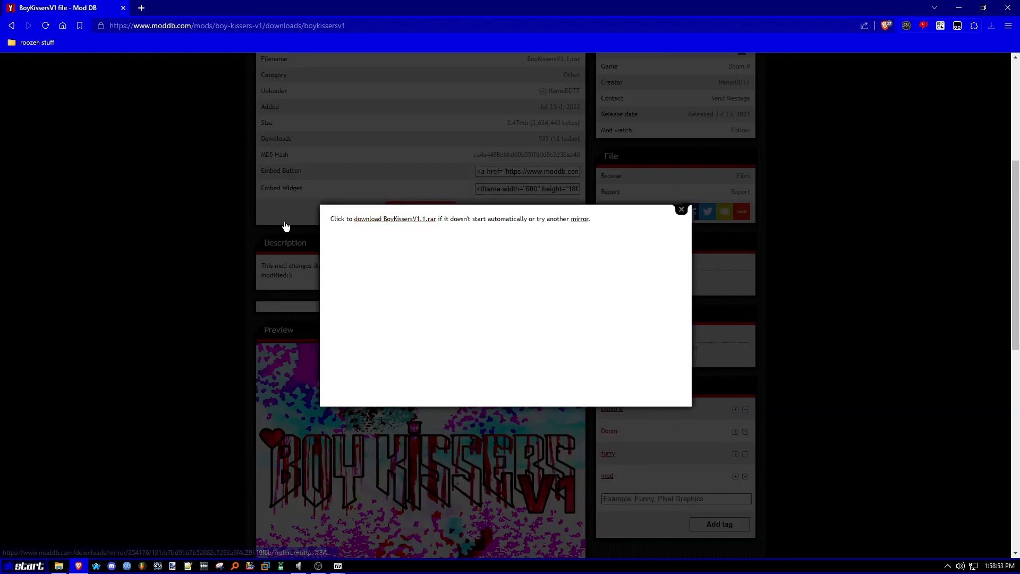
click(681, 209)
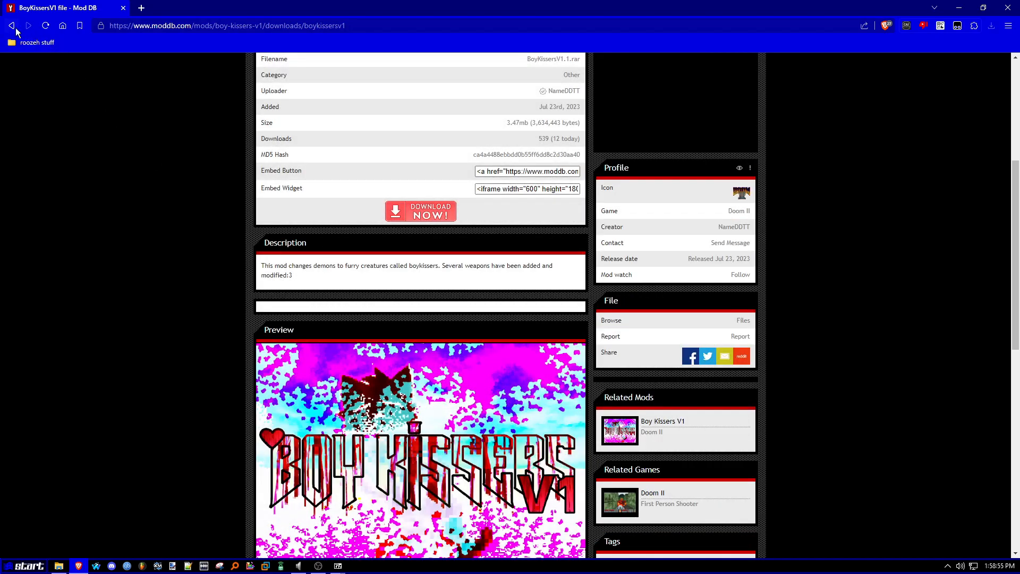
click(567, 90)
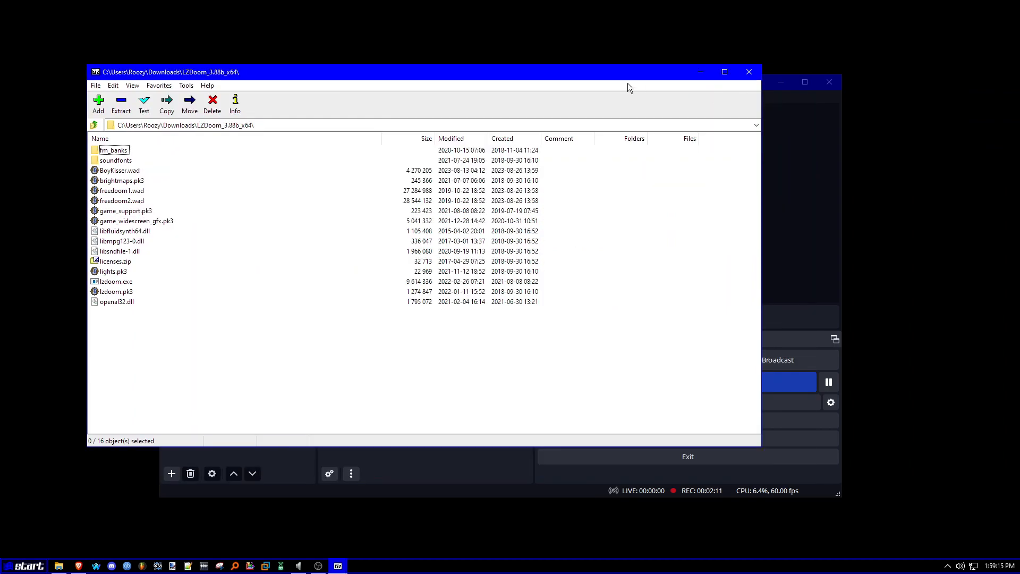
key(ctrl+a)
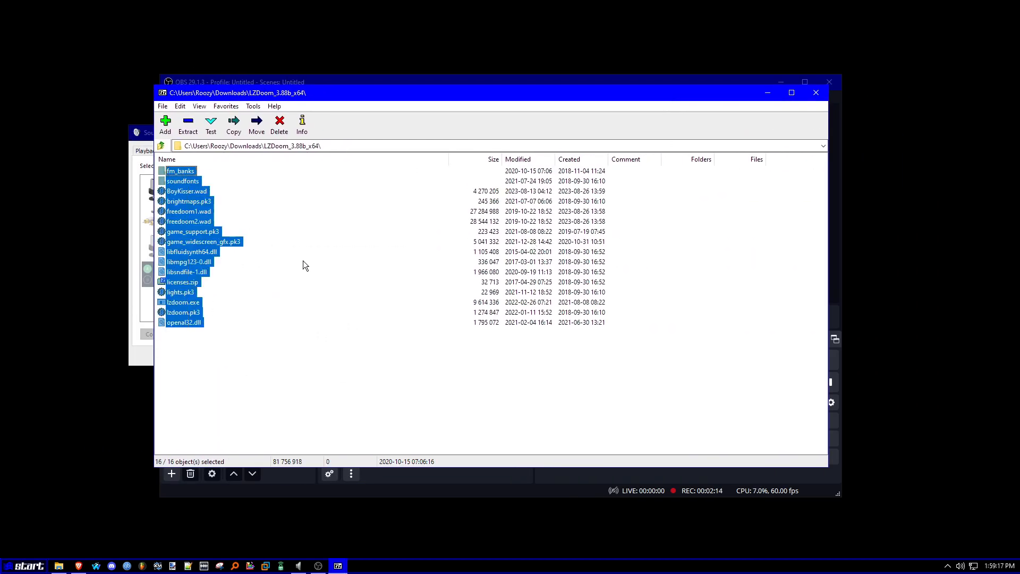
click(246, 355)
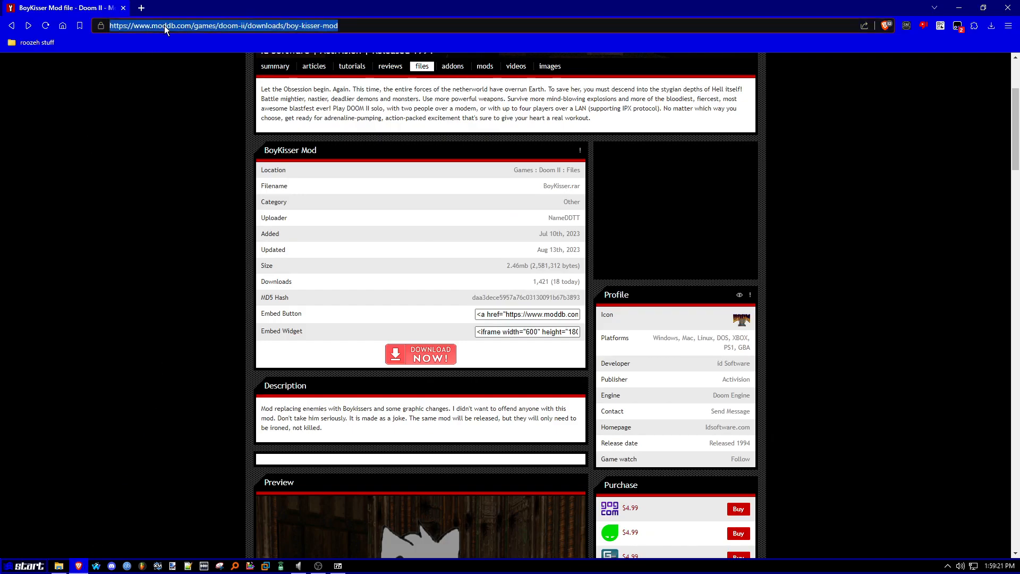
Download ZDL_3-1.1_Win_x86.zip from the qzdl GitHub Version 3-1.1 release page
text(https://github.com/lcferrum/qzdl)
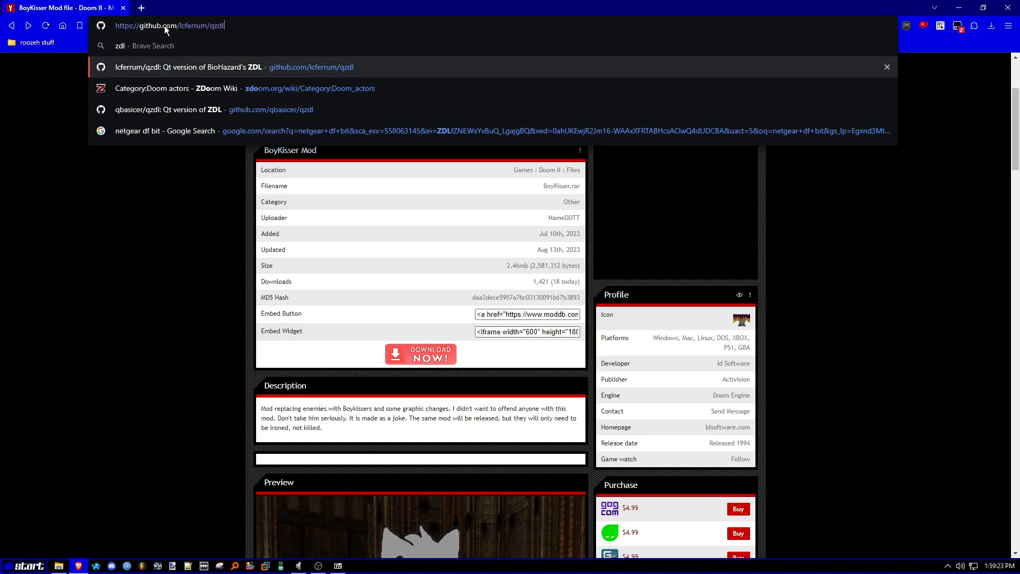
click(217, 65)
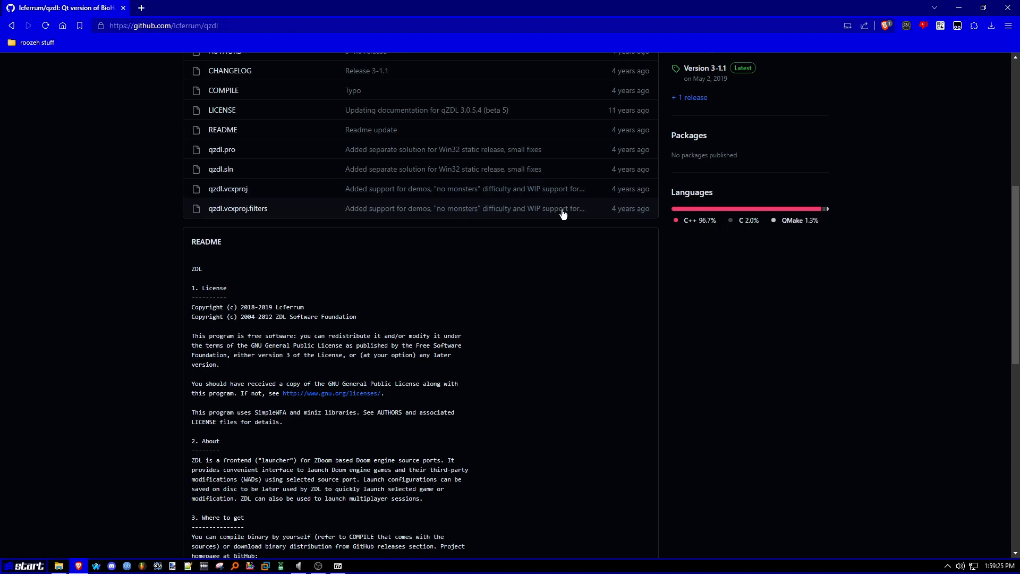
click(704, 68)
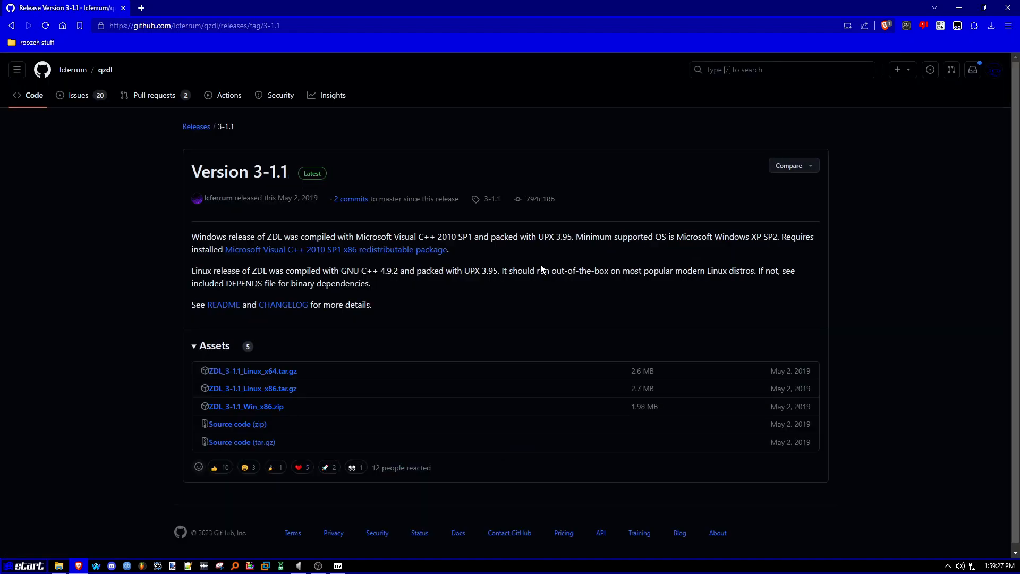
mouse_move(245, 406)
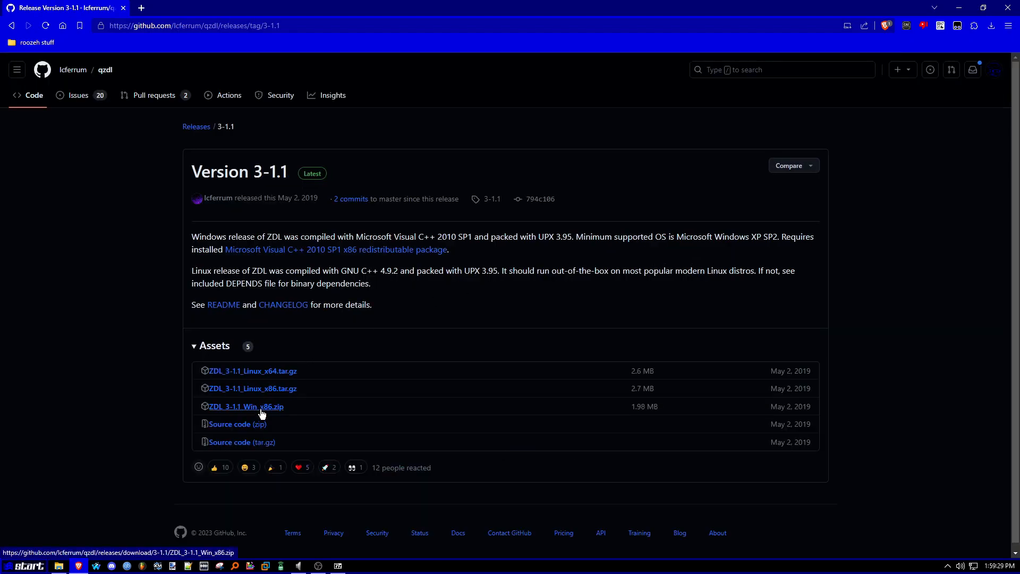
click(244, 406)
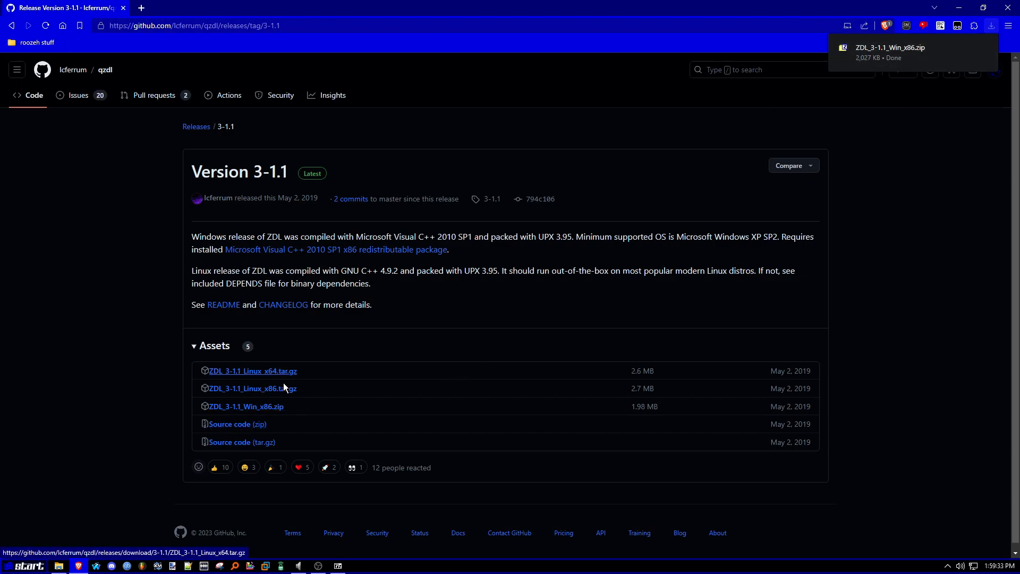
mouse_move(867, 57)
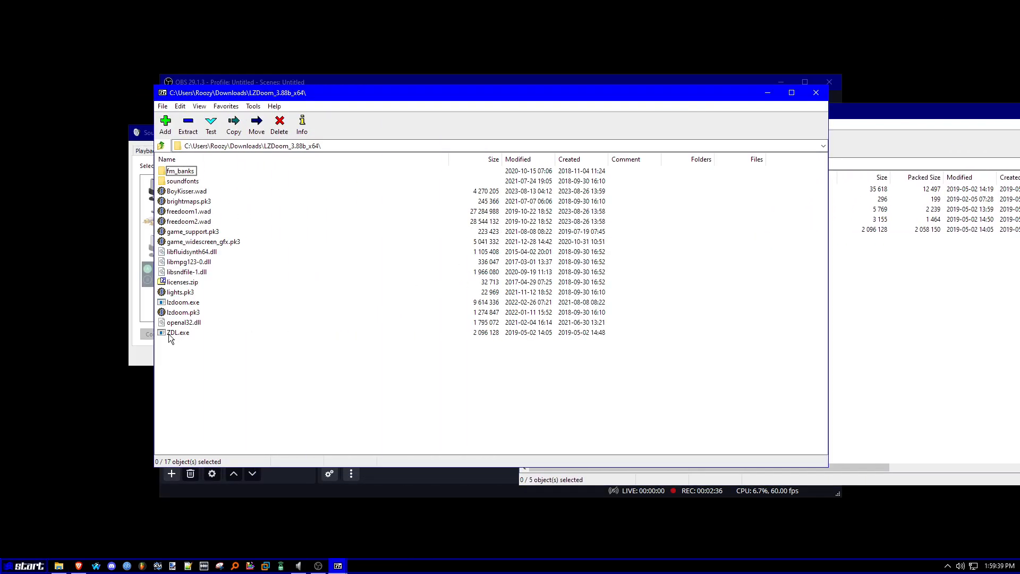
mouse_move(209, 320)
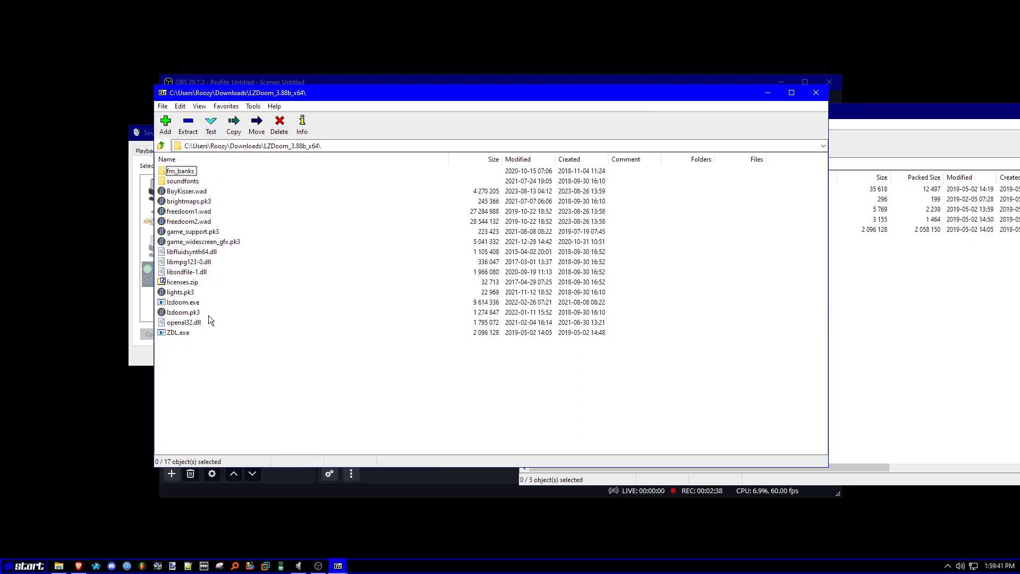
Start ZDL.exe from the LZDoom folder, showing its launch configuration with Freedoom IWADs
double_click(179, 333)
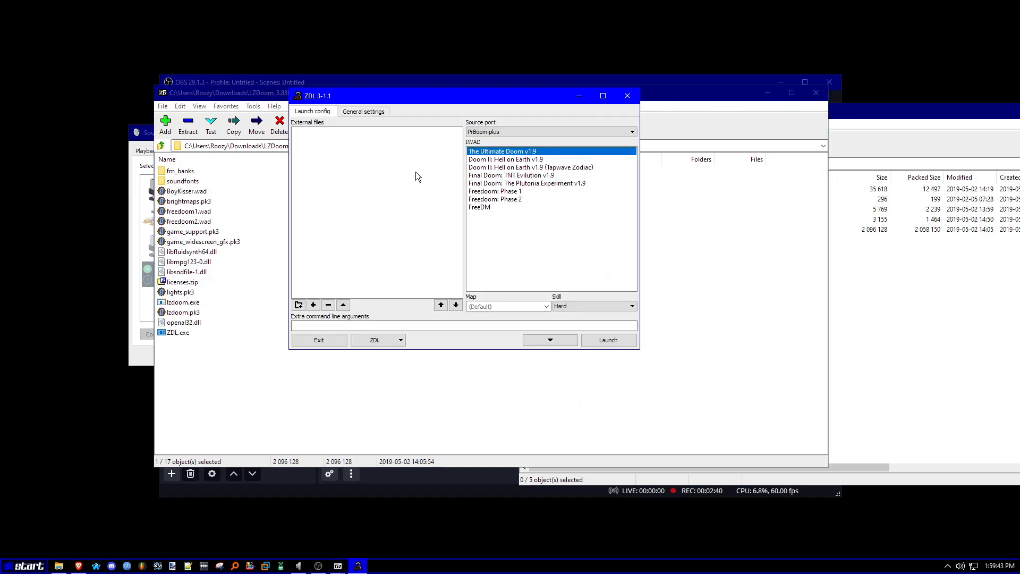
mouse_move(373, 102)
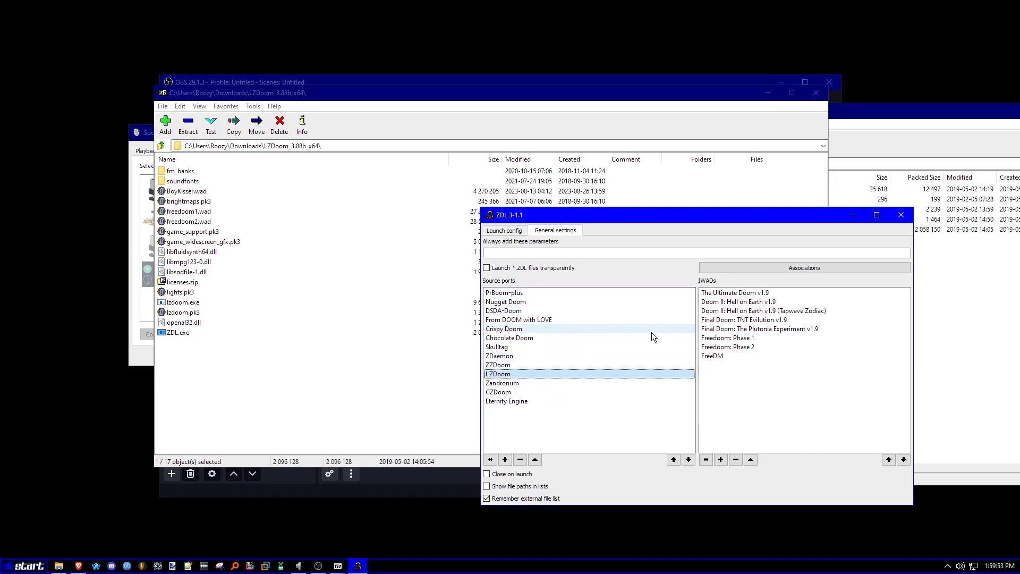
mouse_move(505, 459)
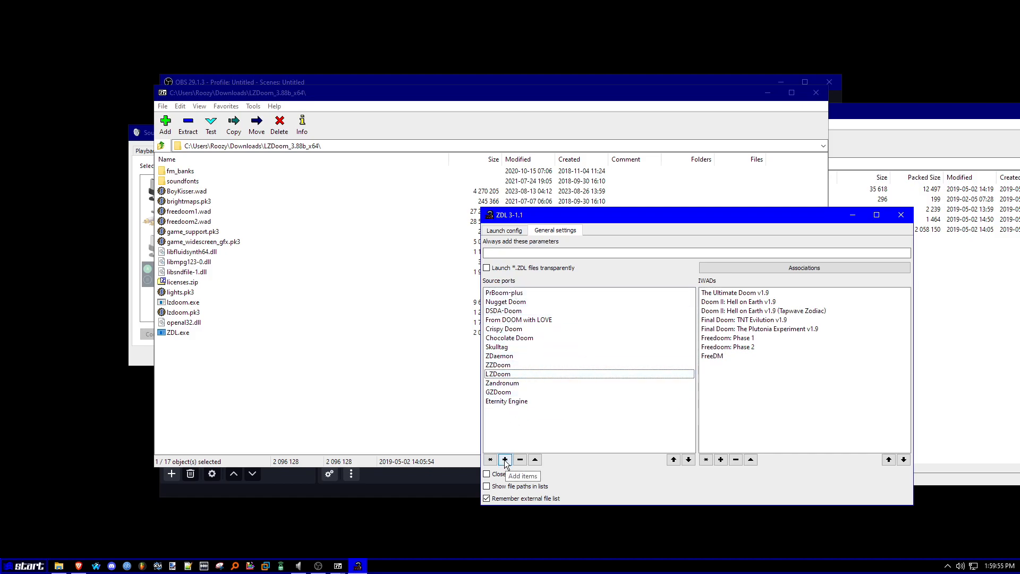
Add lzdoom.exe as a new source port and start adding Freedoom IWAD files
click(505, 459)
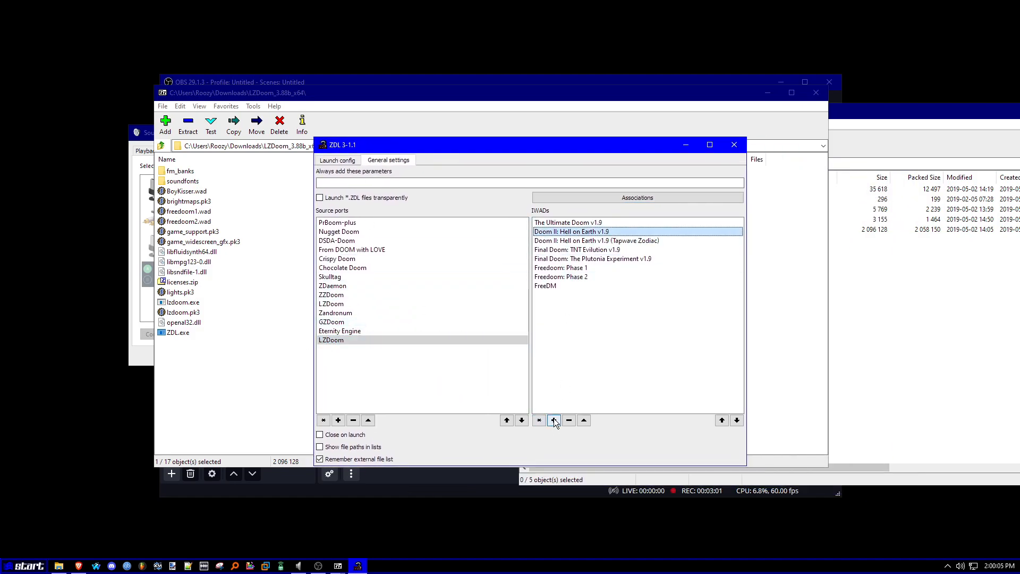
click(554, 420)
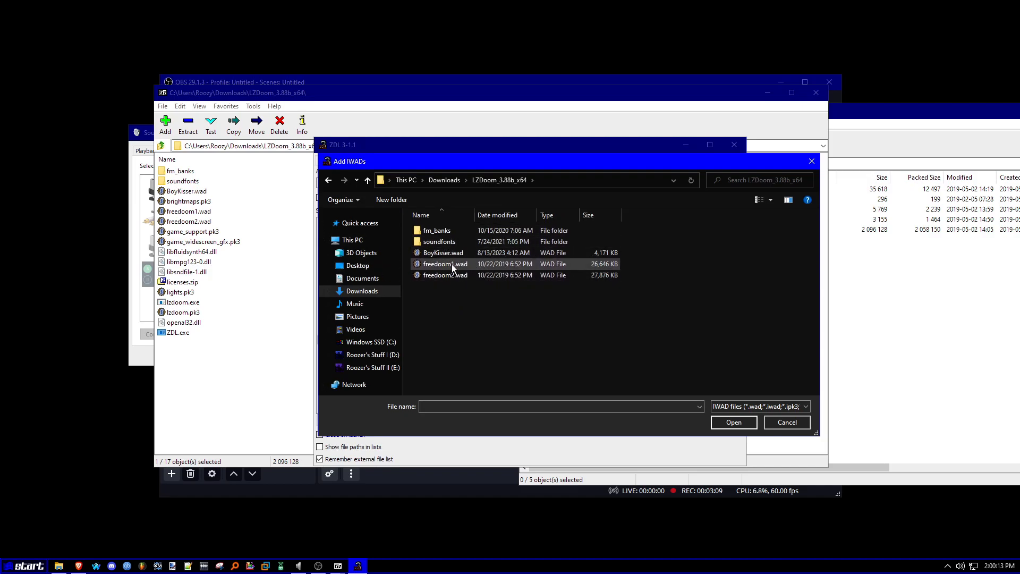
Add freedoom2.wad as an IWAD and remove the duplicate LZDoom and Freedoom: Phase 2 entries
click(445, 274)
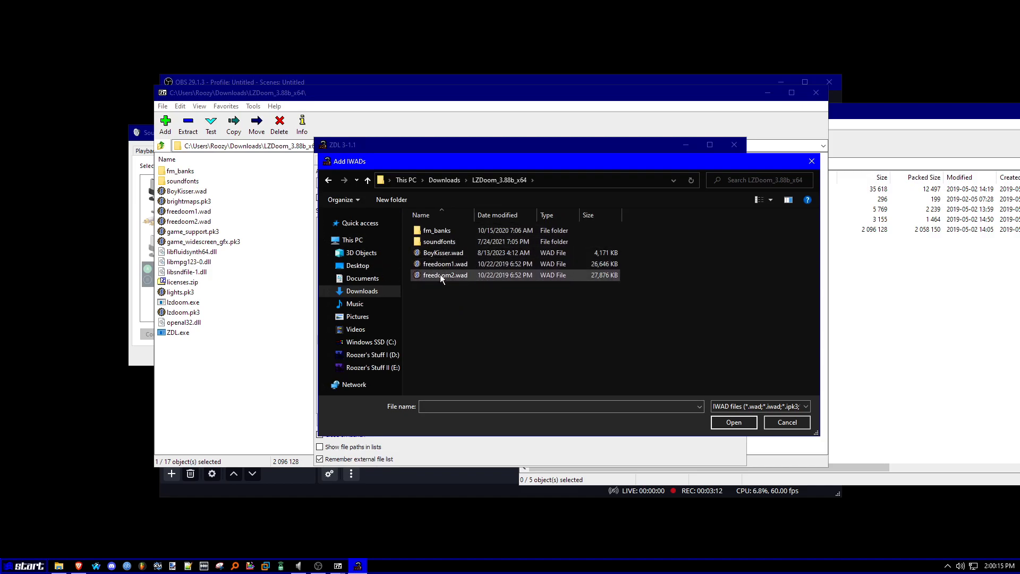
click(733, 422)
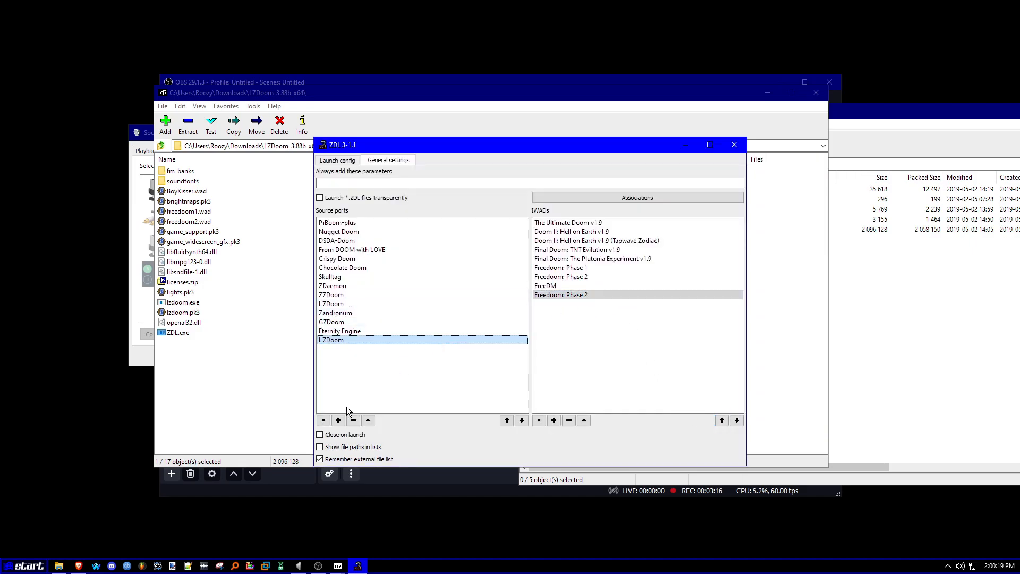
click(567, 421)
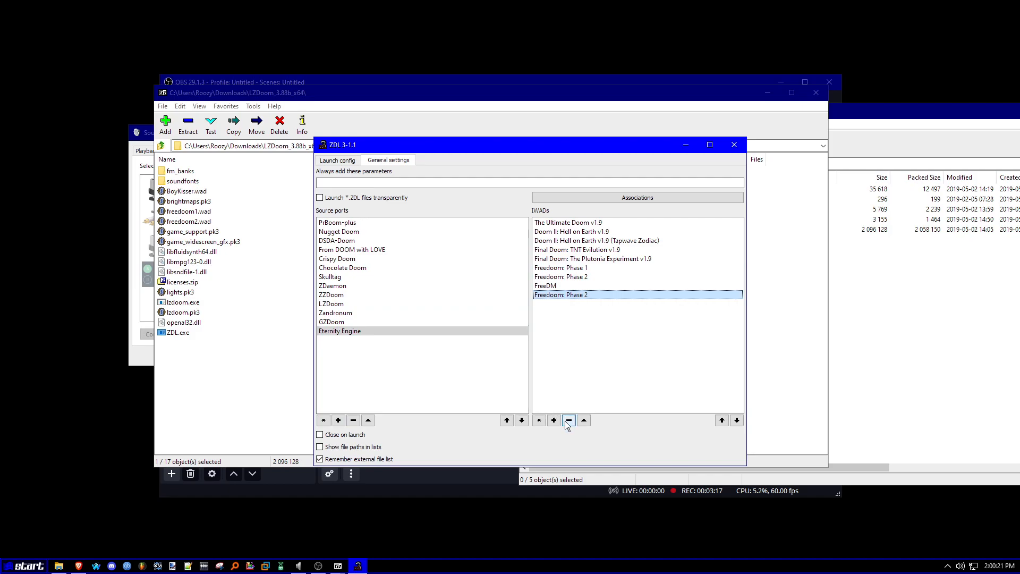
click(336, 160)
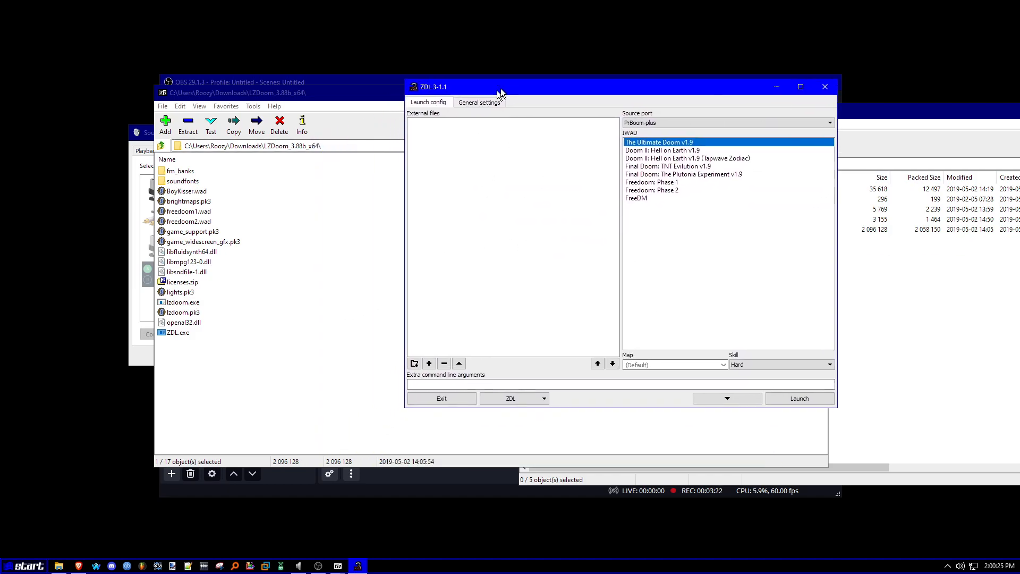
Bring the Brave window with the qzdl release page back in front of ZDL
click(830, 122)
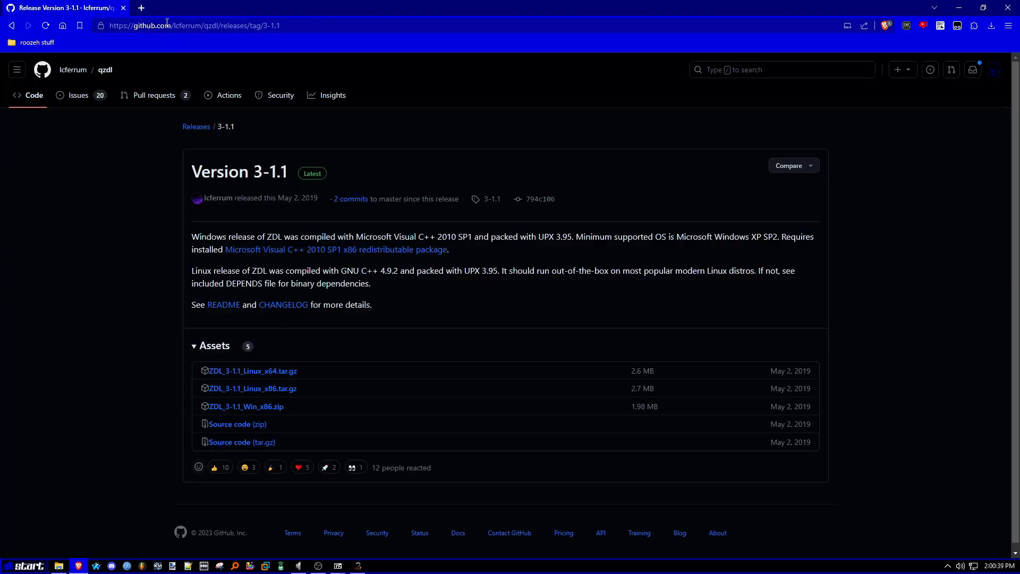
Search 'brutal', reach the Brutal Doom v21 Mod DB file page and start the brutalv21.rar download
text(brutal+doom+download&source=desktop)
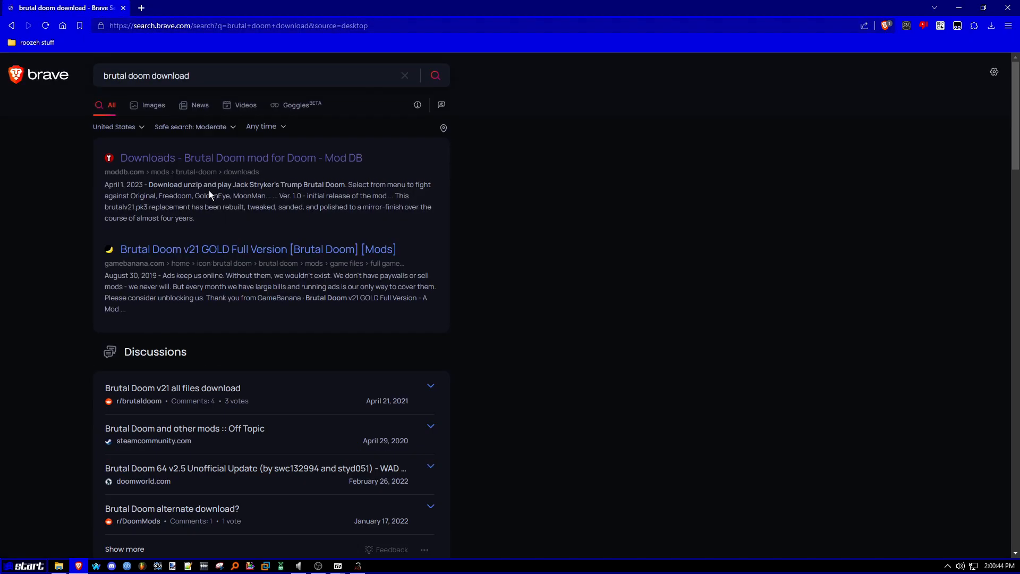
click(241, 157)
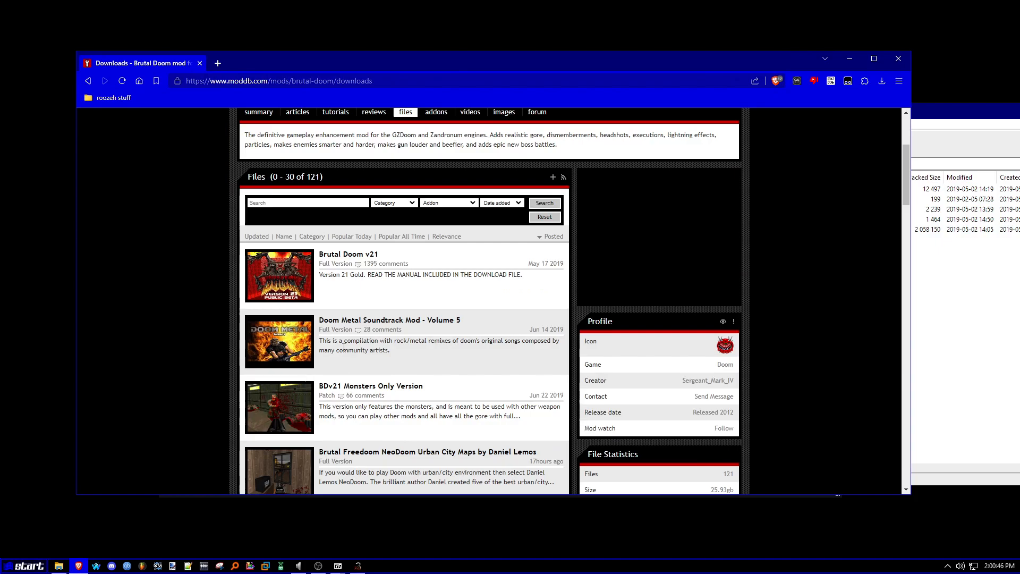
click(348, 254)
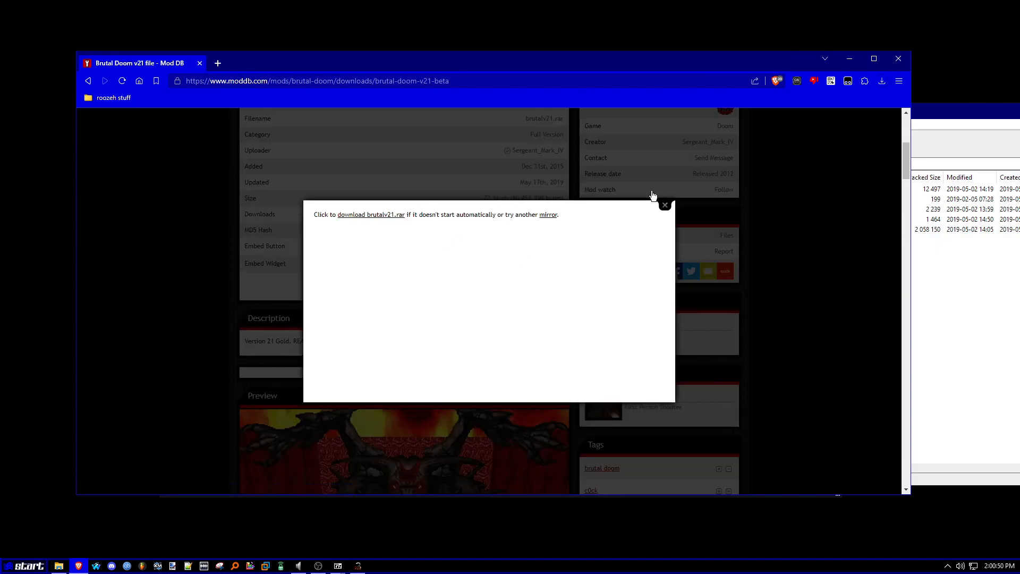
click(882, 81)
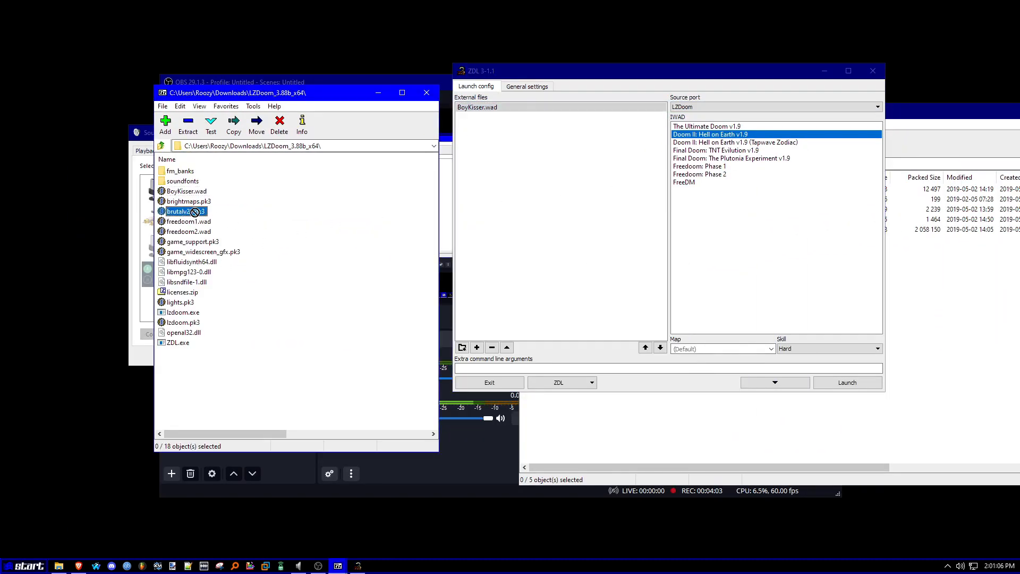
Add brutalv21.pk3 to External files and move it above BoyKisser.wad in load order
click(645, 348)
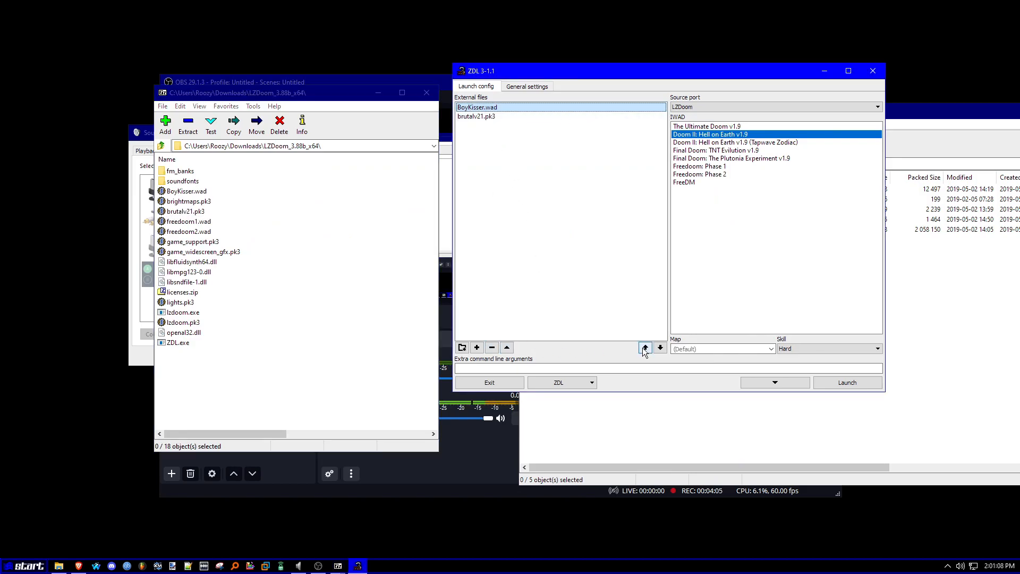
click(660, 346)
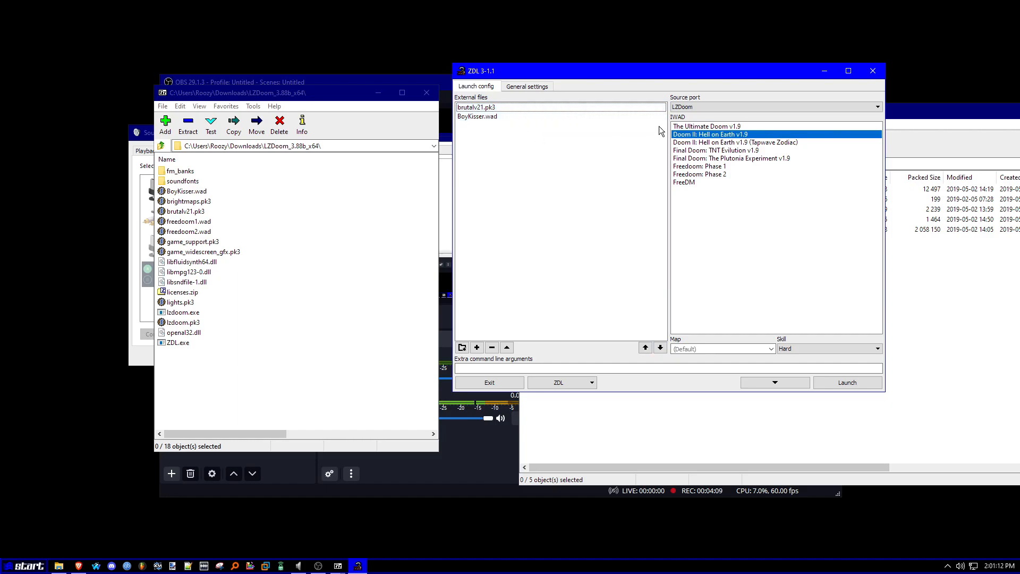
click(699, 174)
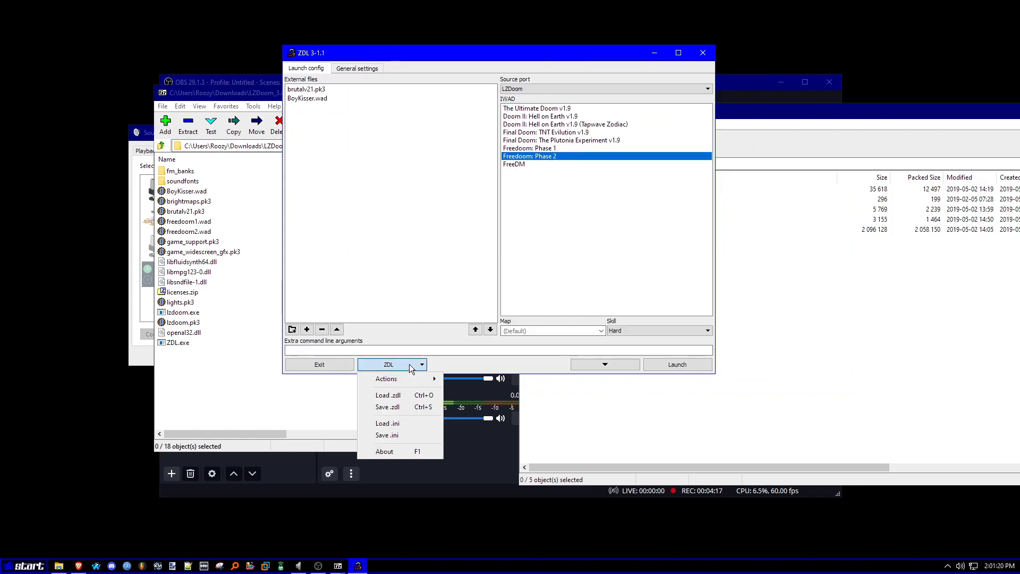
Launch LZDoom with Freedoom: Phase 2, brutalv21.pk3 and BoyKisser.wad after repositioning the window
click(722, 382)
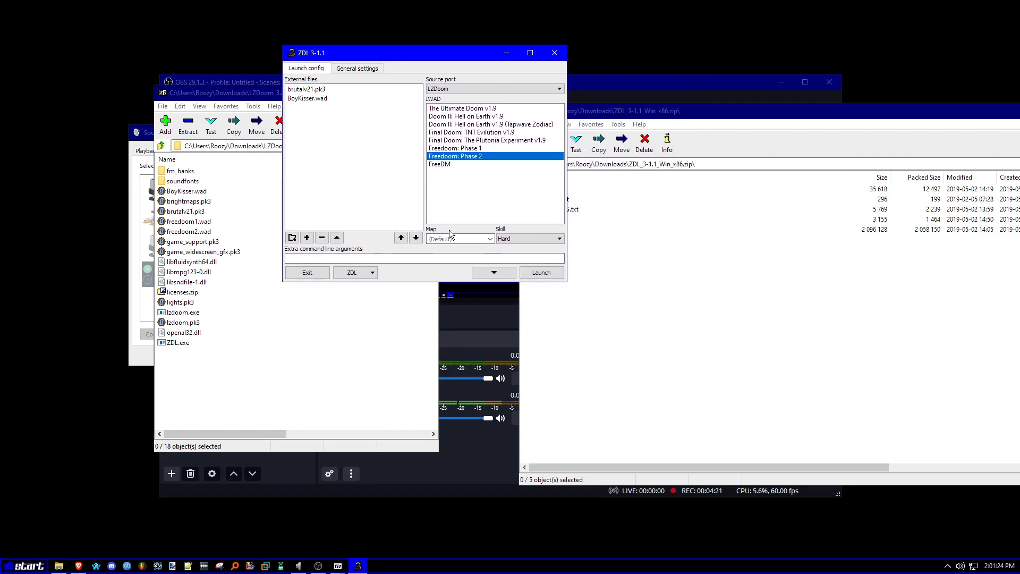
drag(423, 54, 408, 55)
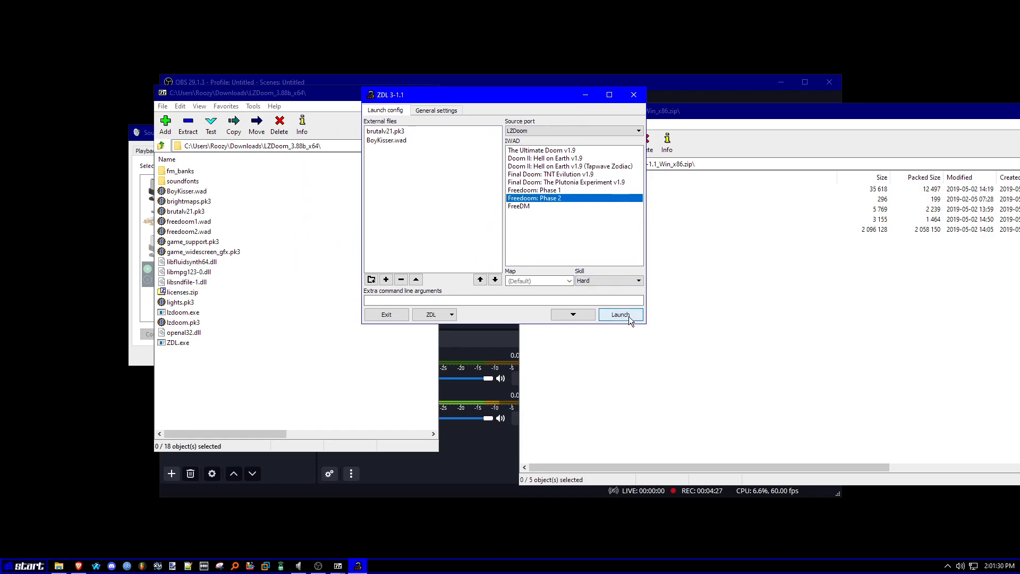
mouse_move(645, 323)
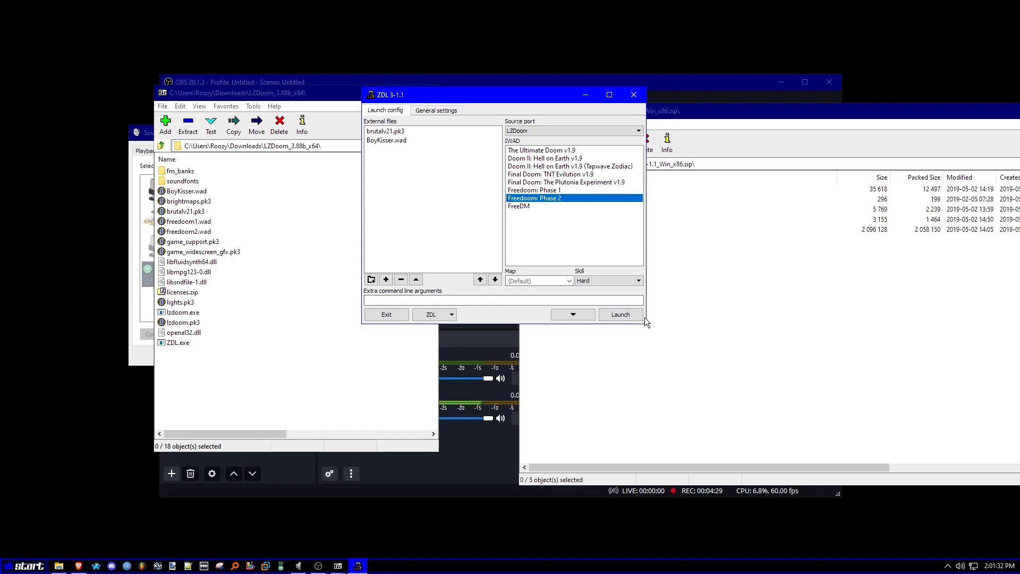
click(619, 314)
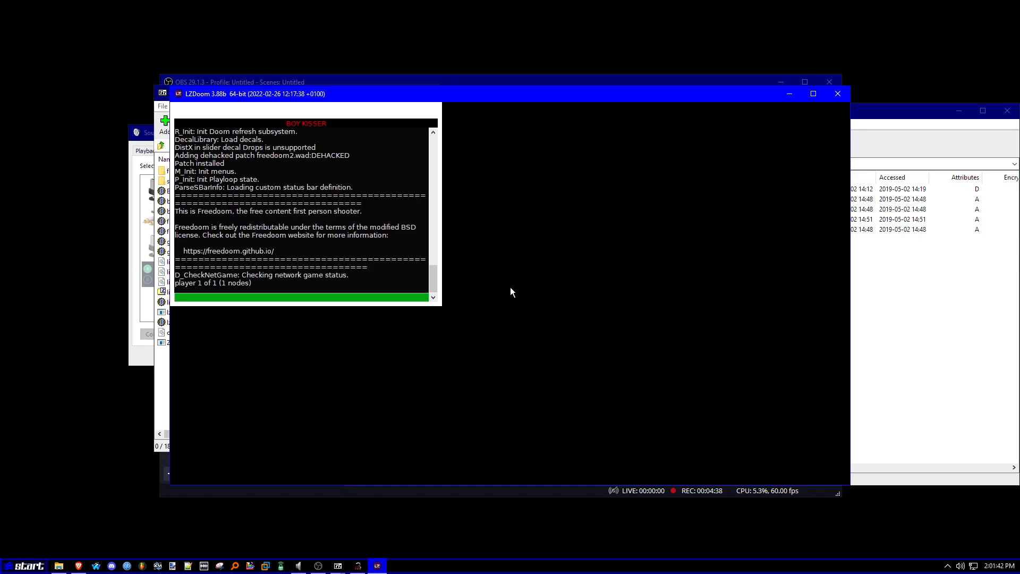
mouse_move(491, 281)
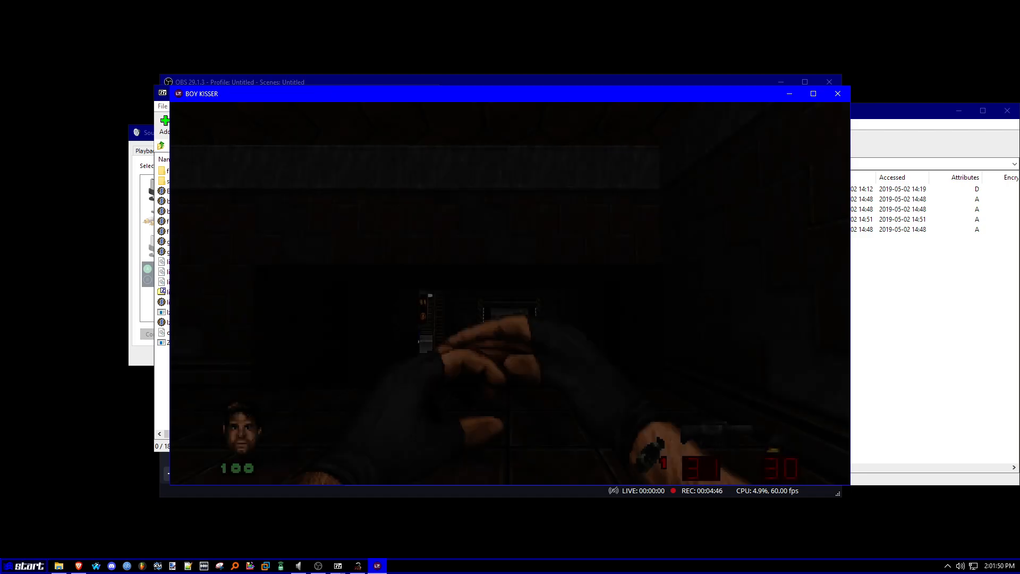
Bring up the Brutal Doom main menu in the running BOY KISSER LZDoom window
key(Escape)
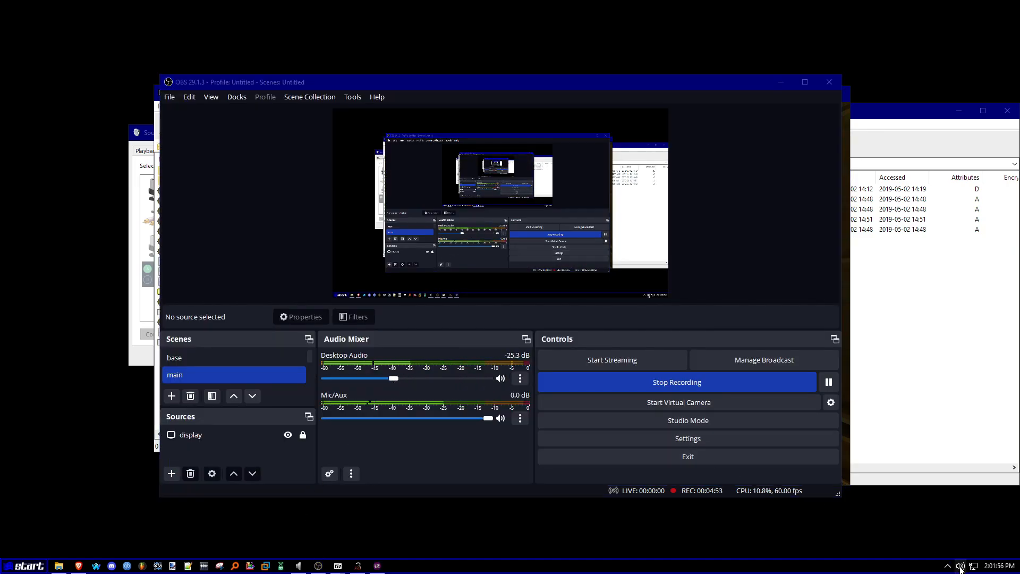
click(959, 565)
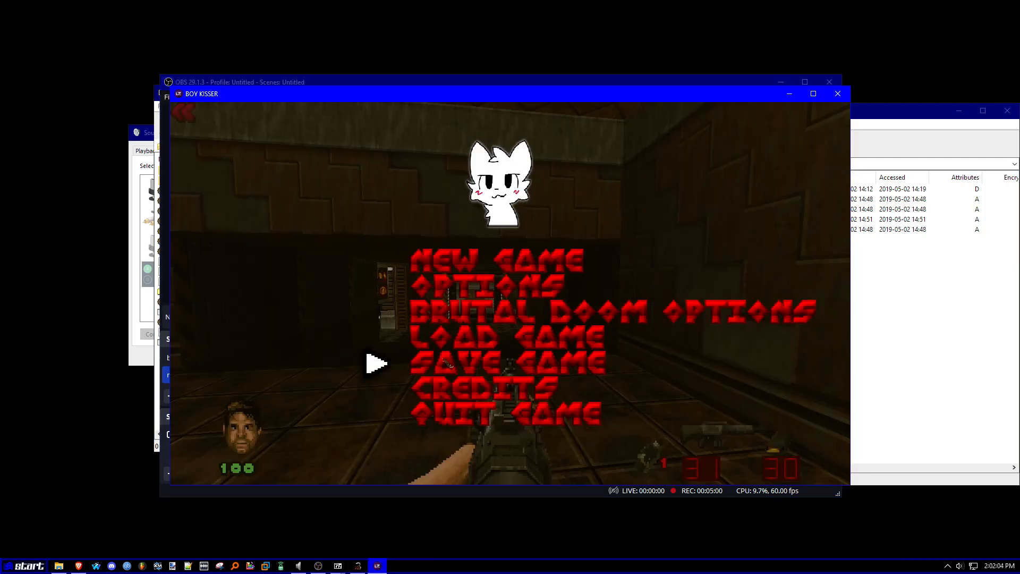
mouse_move(371, 288)
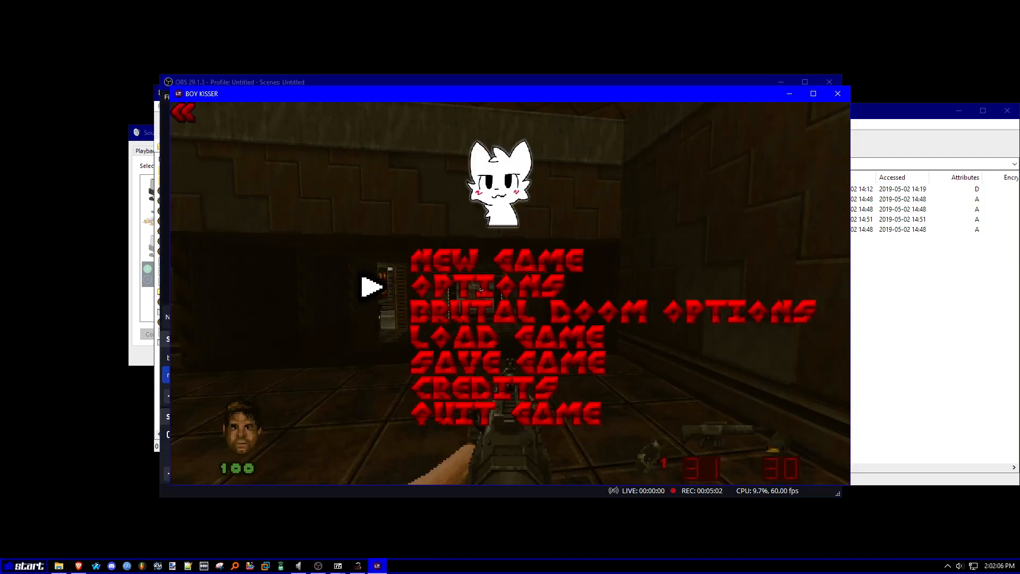